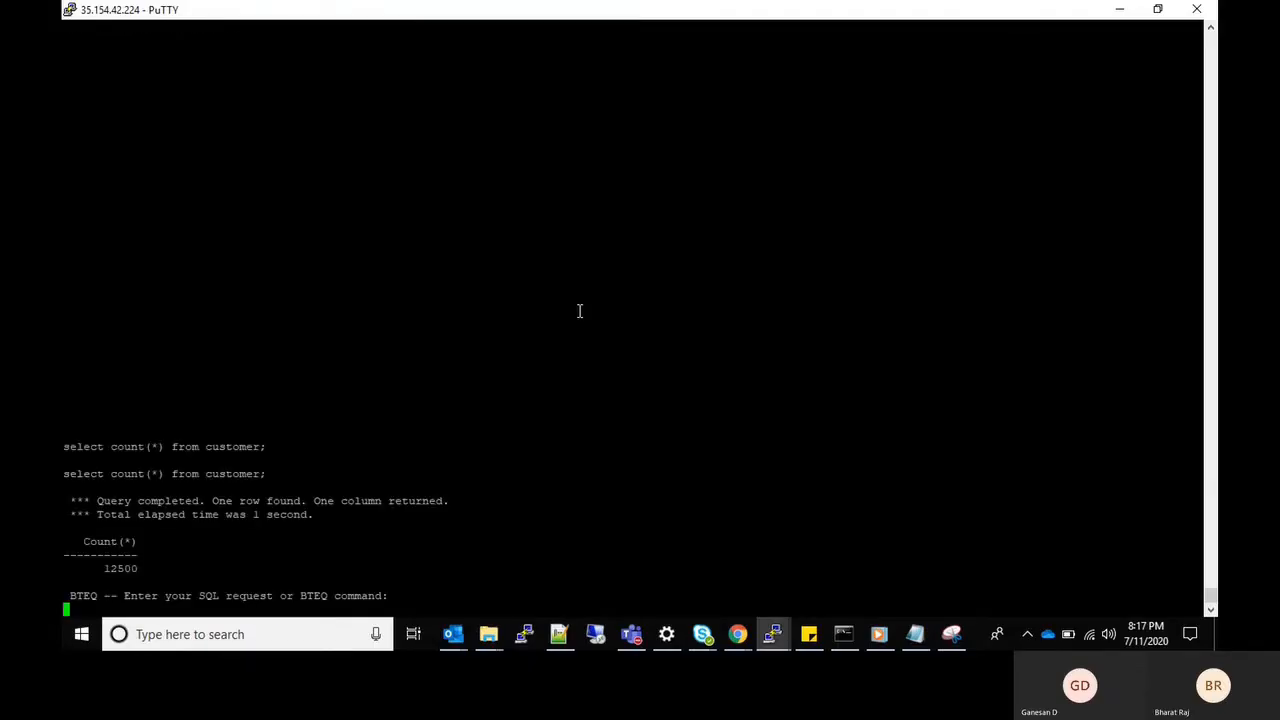
Step: Count rows in product, order_hdr and order_dtl in BTEQ (12500 each), then return to the Airflow DAGs
{"action": "type", "text": "select count(*) fro"}
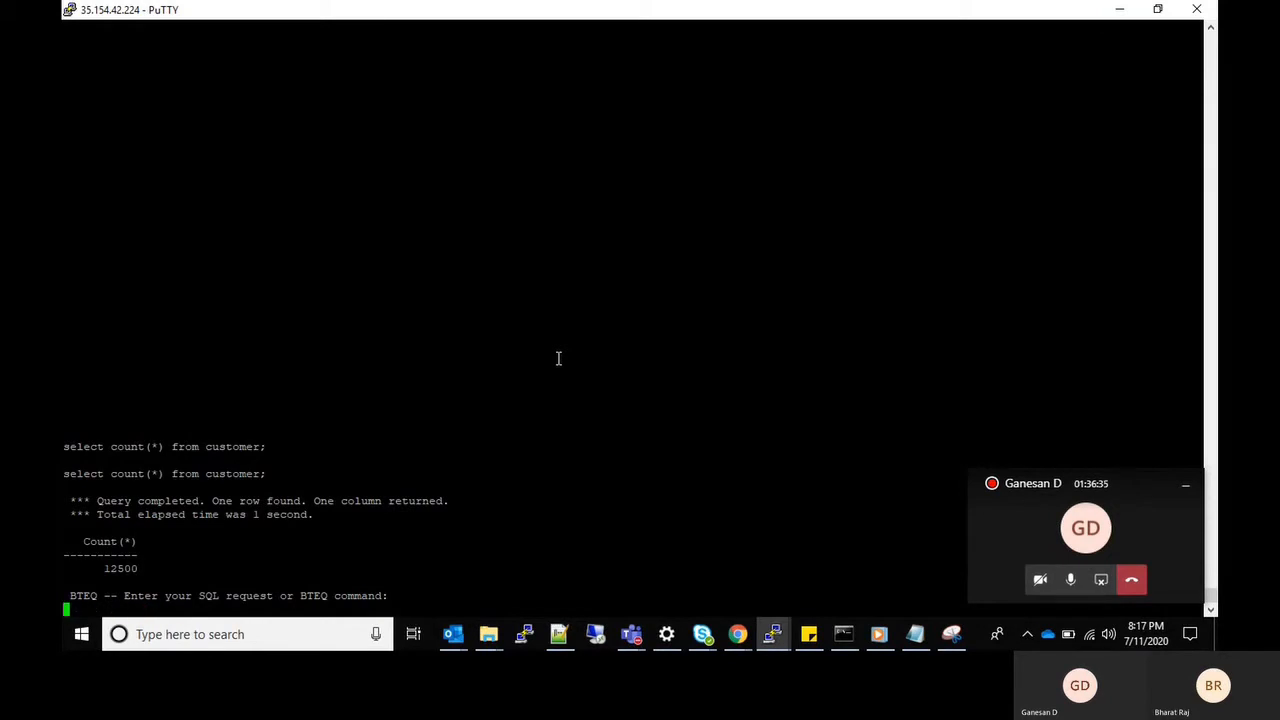
{"action": "mouse_move", "coordinate": [560, 634]}
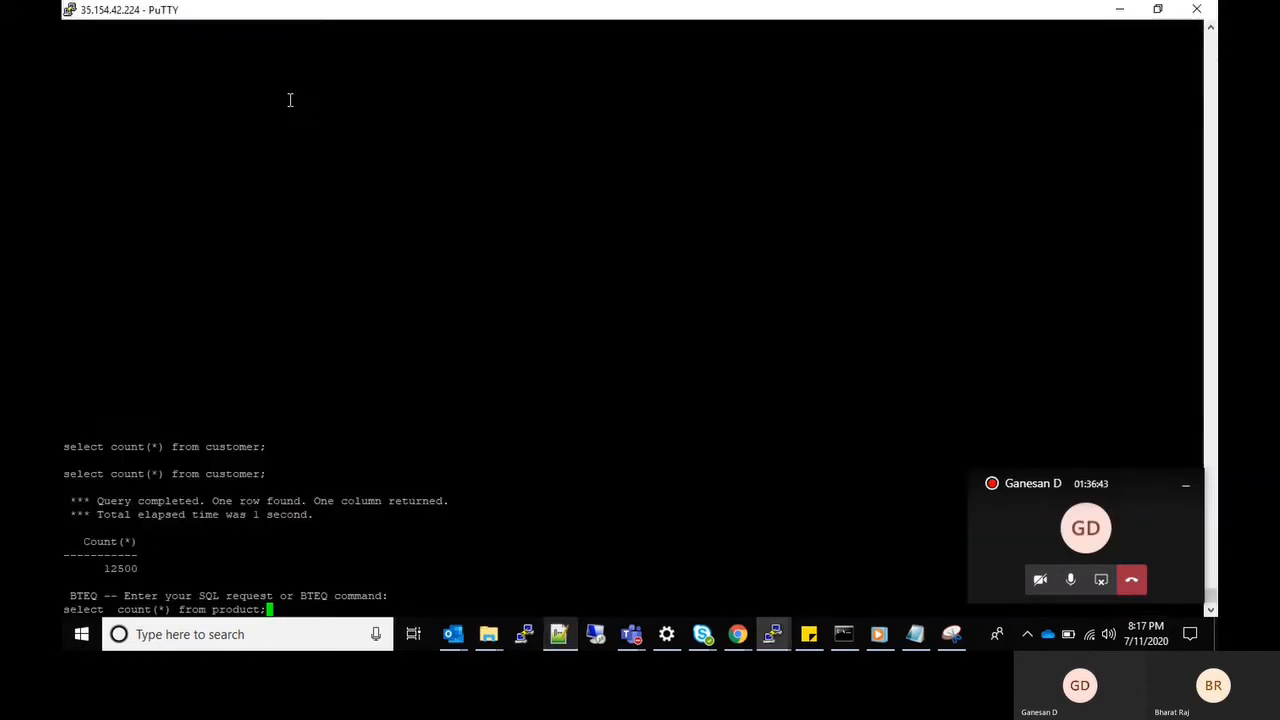
{"action": "key", "text": "Return"}
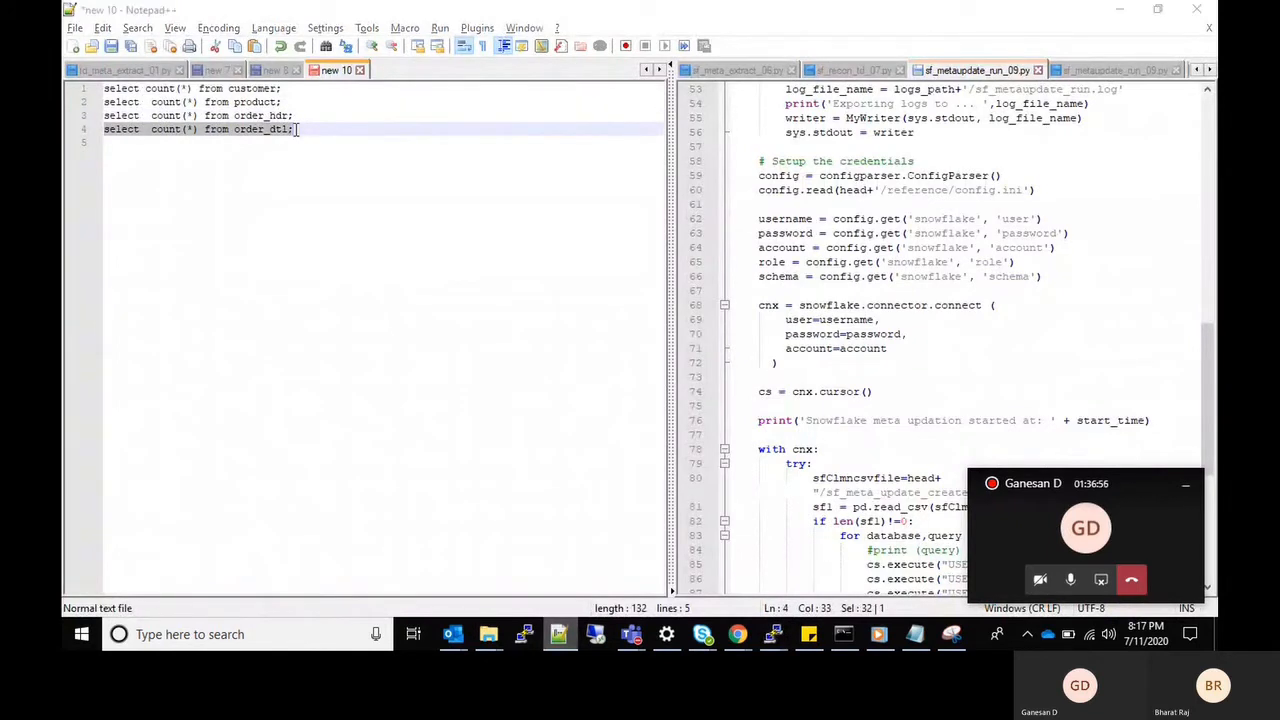
{"action": "left_click", "coordinate": [772, 632]}
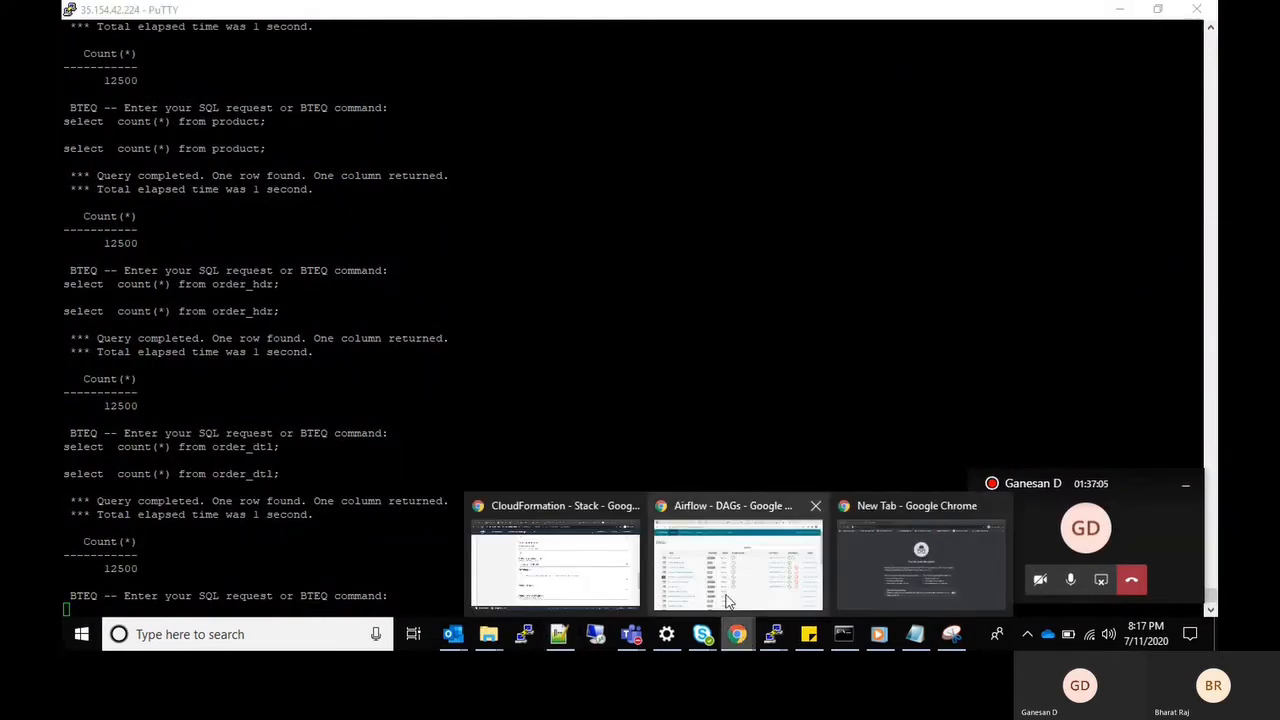
{"action": "left_click", "coordinate": [738, 564]}
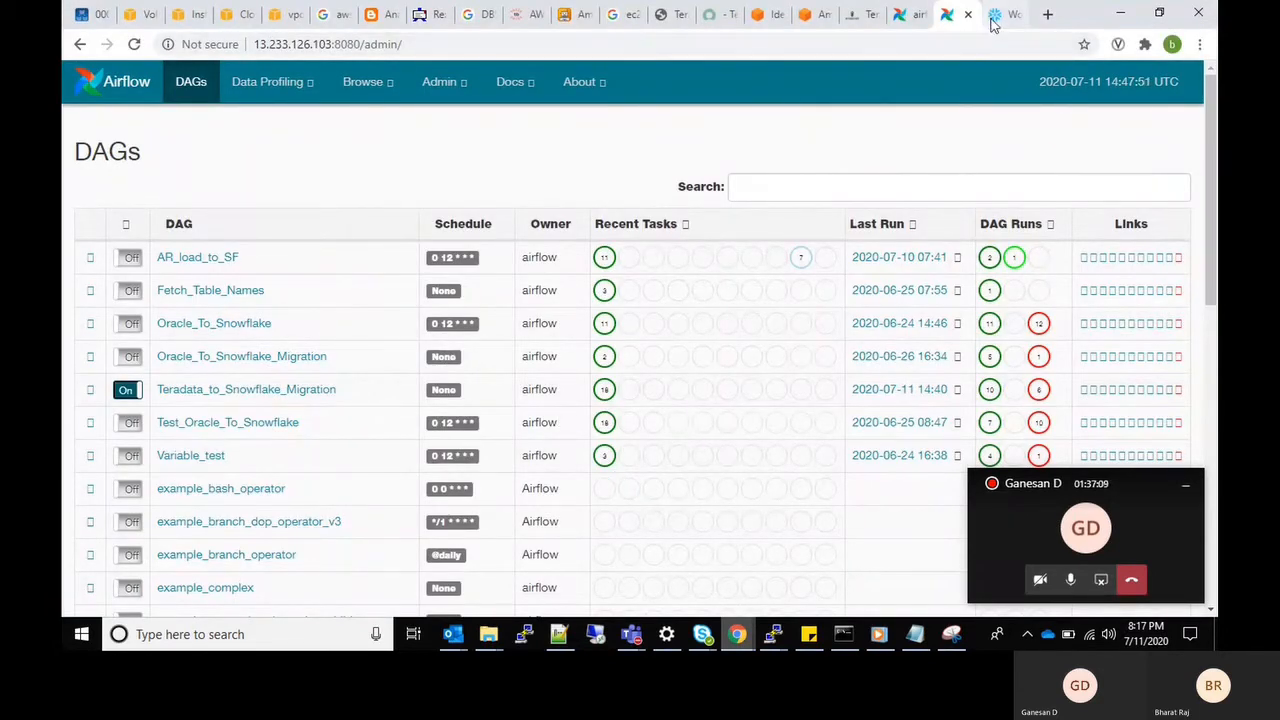
Step: Show that MYDB's PUBLIC schema in the Snowflake worksheet holds no tables or views
{"action": "left_click", "coordinate": [994, 14]}
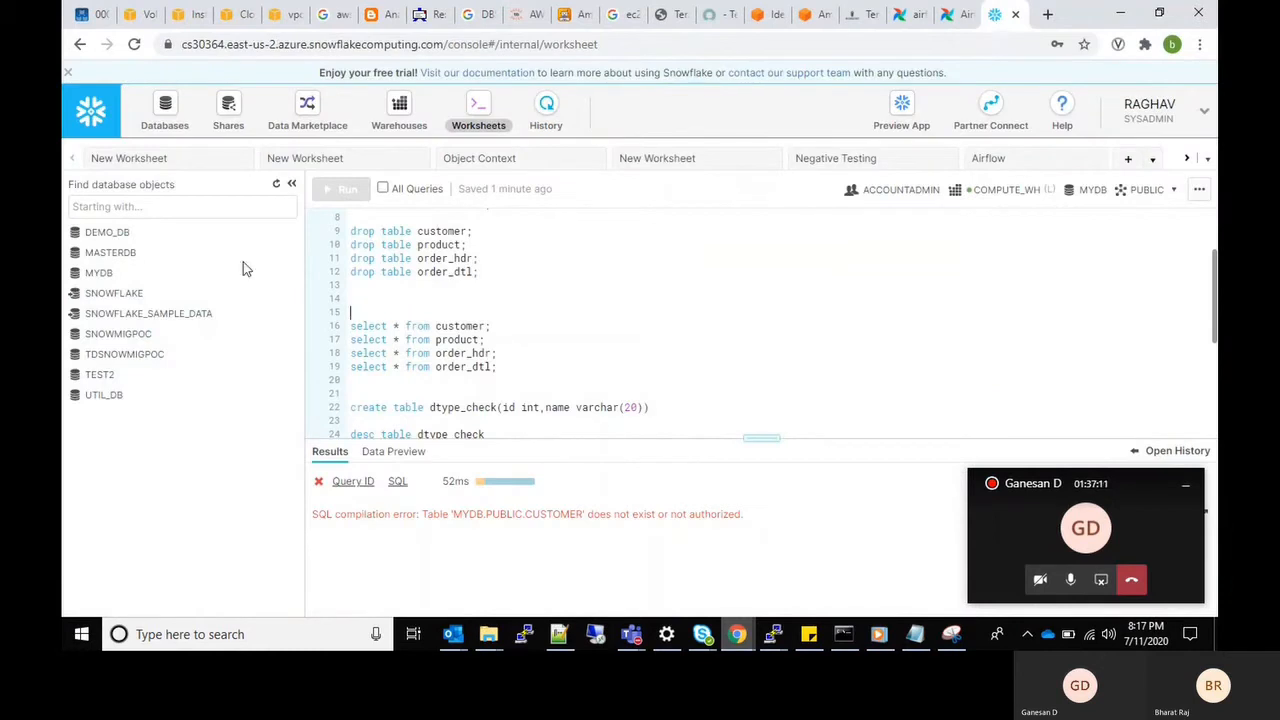
{"action": "mouse_move", "coordinate": [98, 272]}
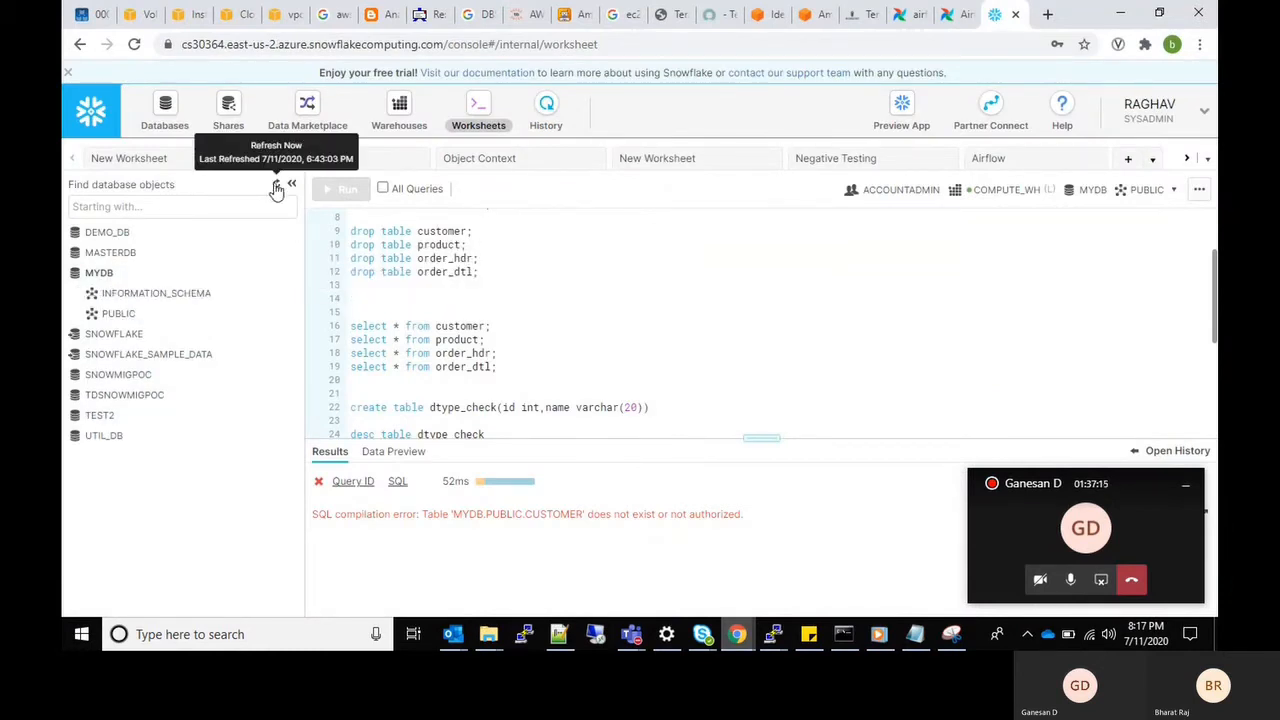
{"action": "mouse_move", "coordinate": [118, 312]}
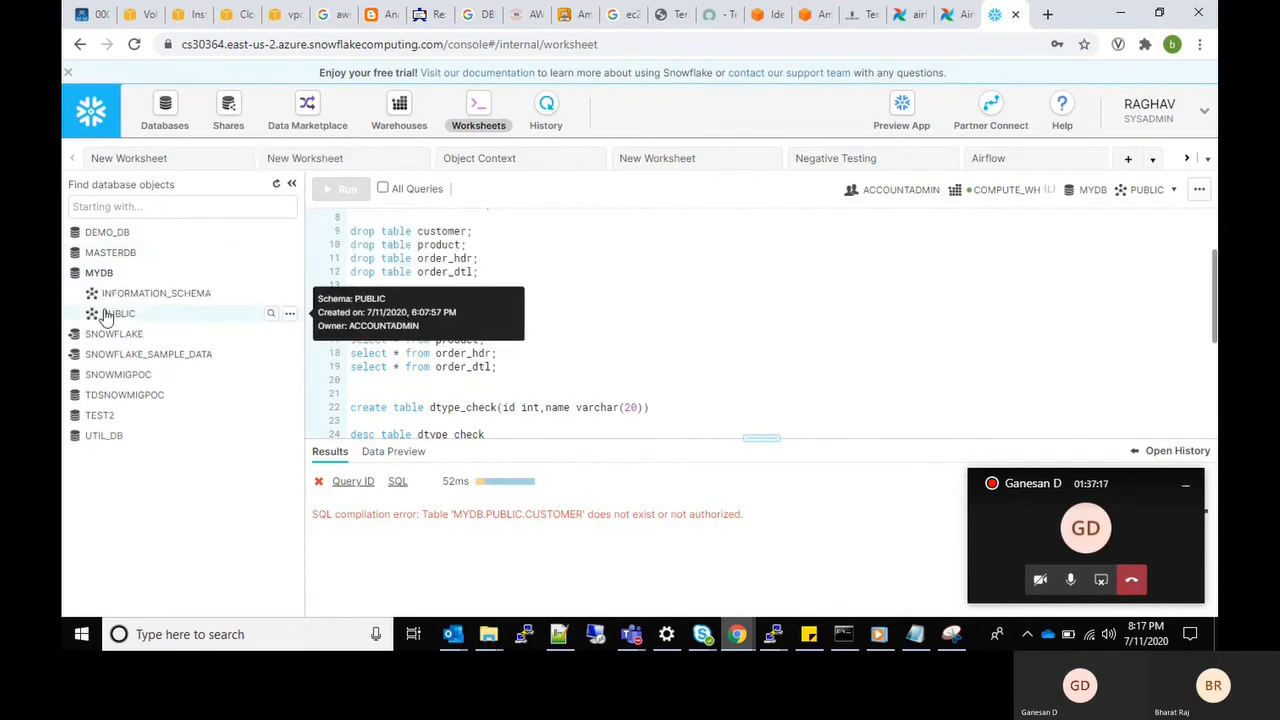
{"action": "left_click", "coordinate": [118, 312]}
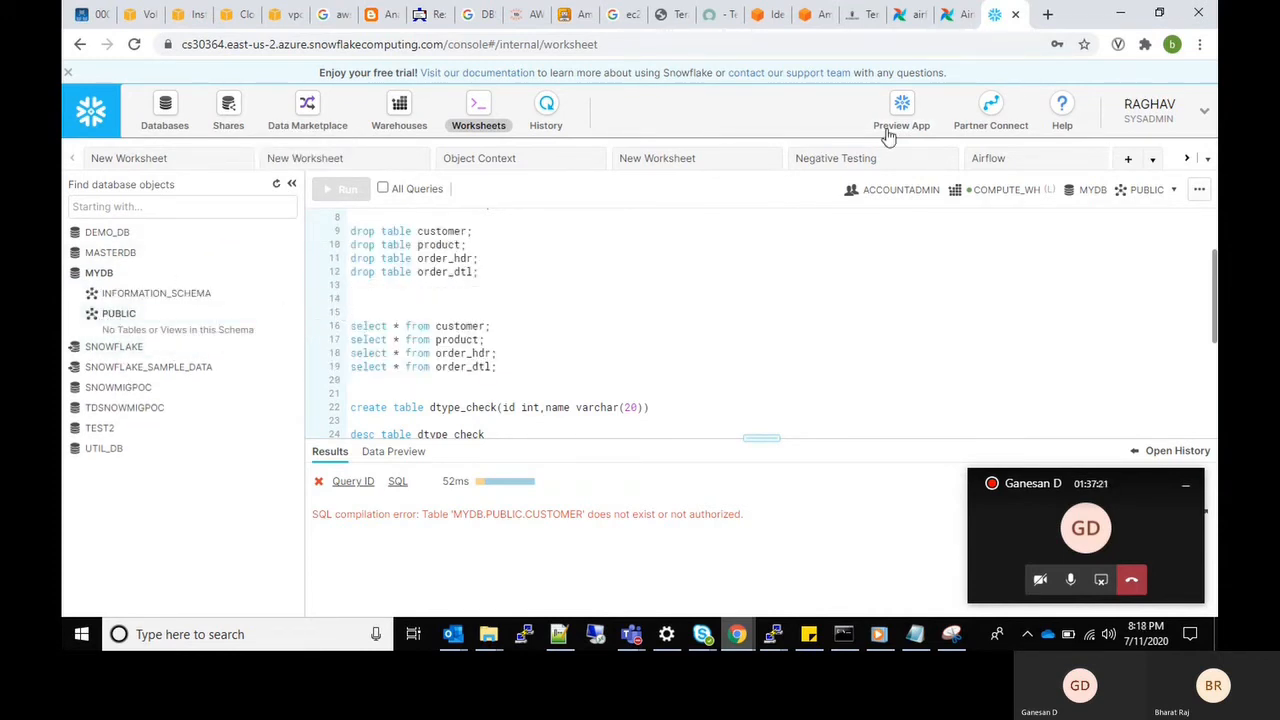
{"action": "mouse_move", "coordinate": [960, 14]}
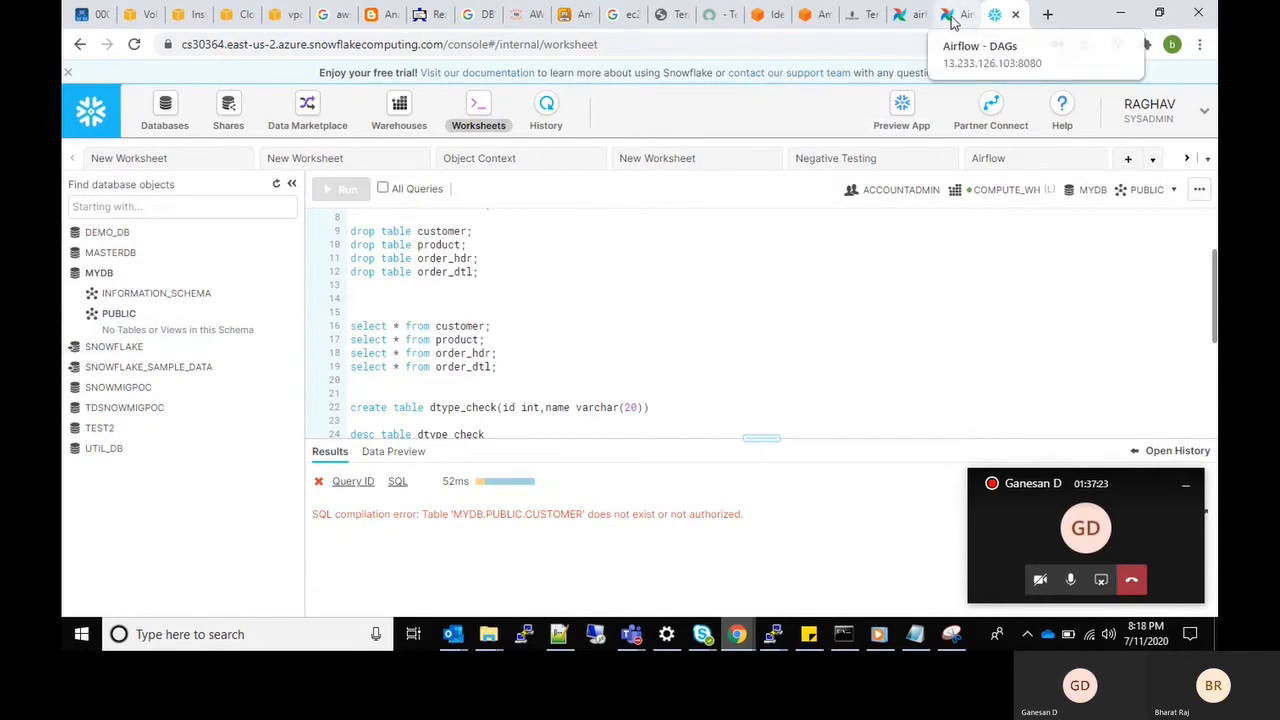
Step: View the Teradata_to_Snowflake_Migration DAG's tasks from start through stage_creation to end as a graph
{"action": "left_click", "coordinate": [944, 14]}
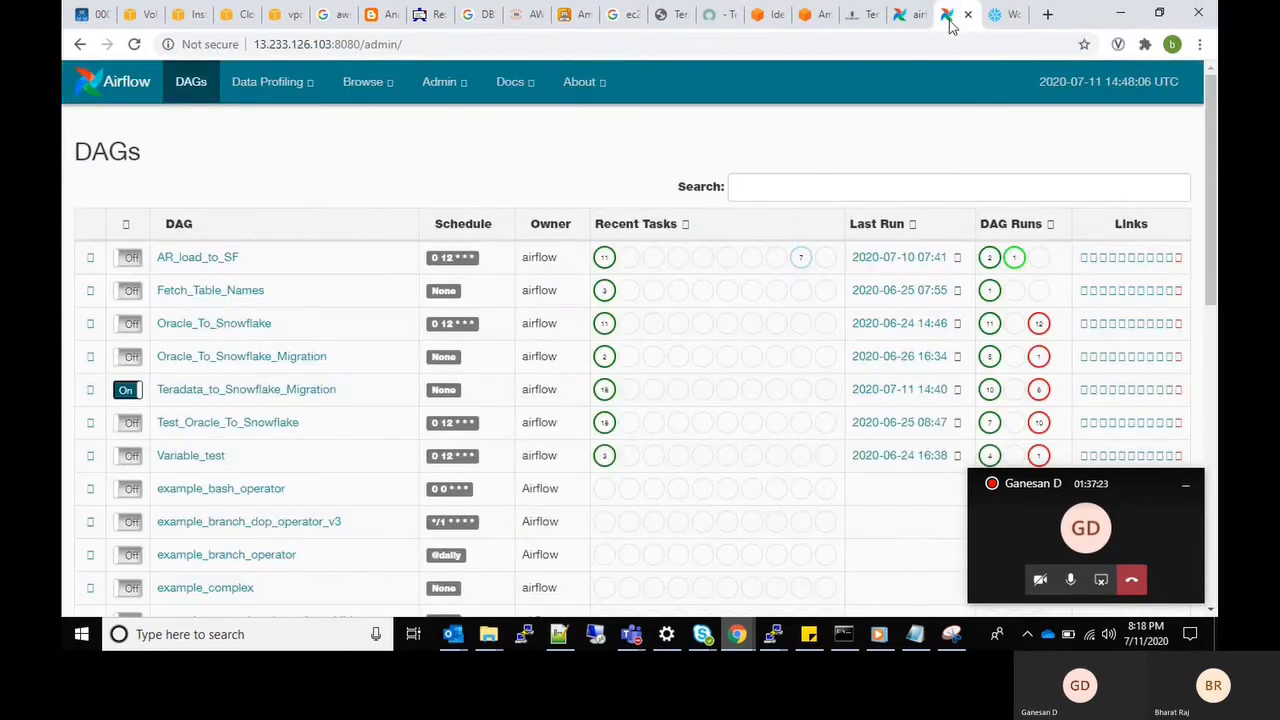
{"action": "left_click", "coordinate": [246, 388]}
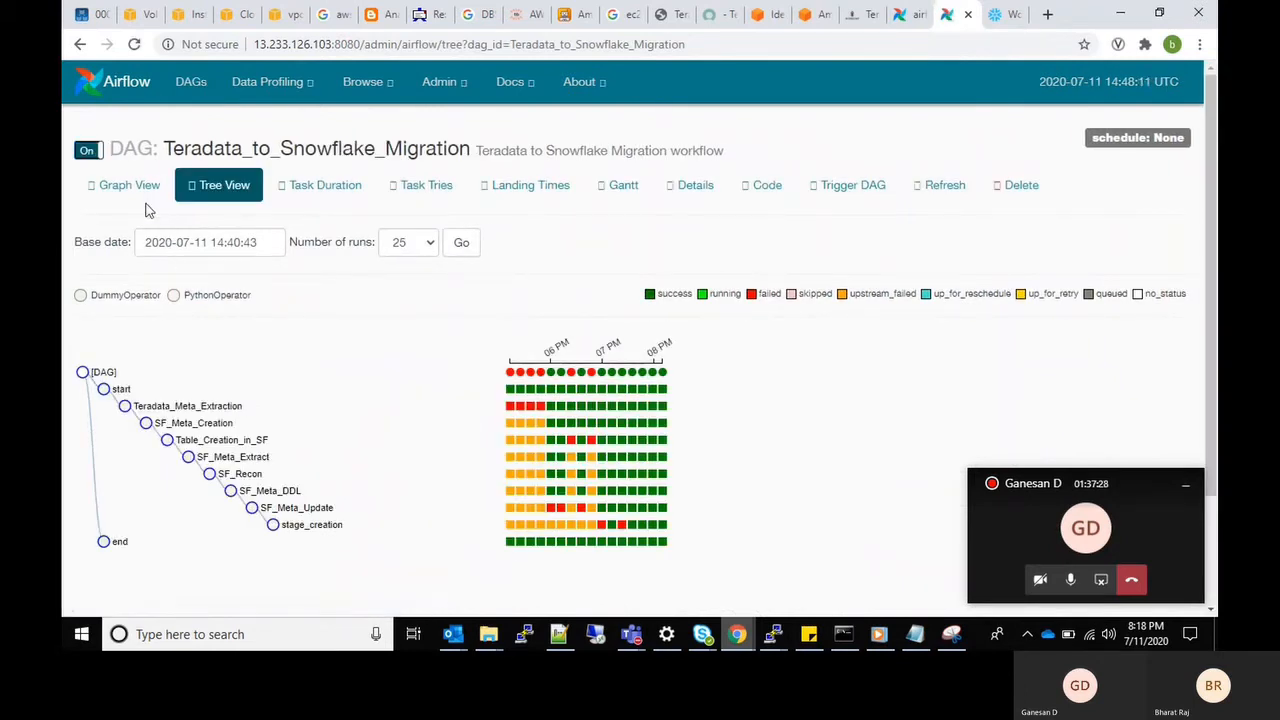
{"action": "left_click", "coordinate": [128, 184]}
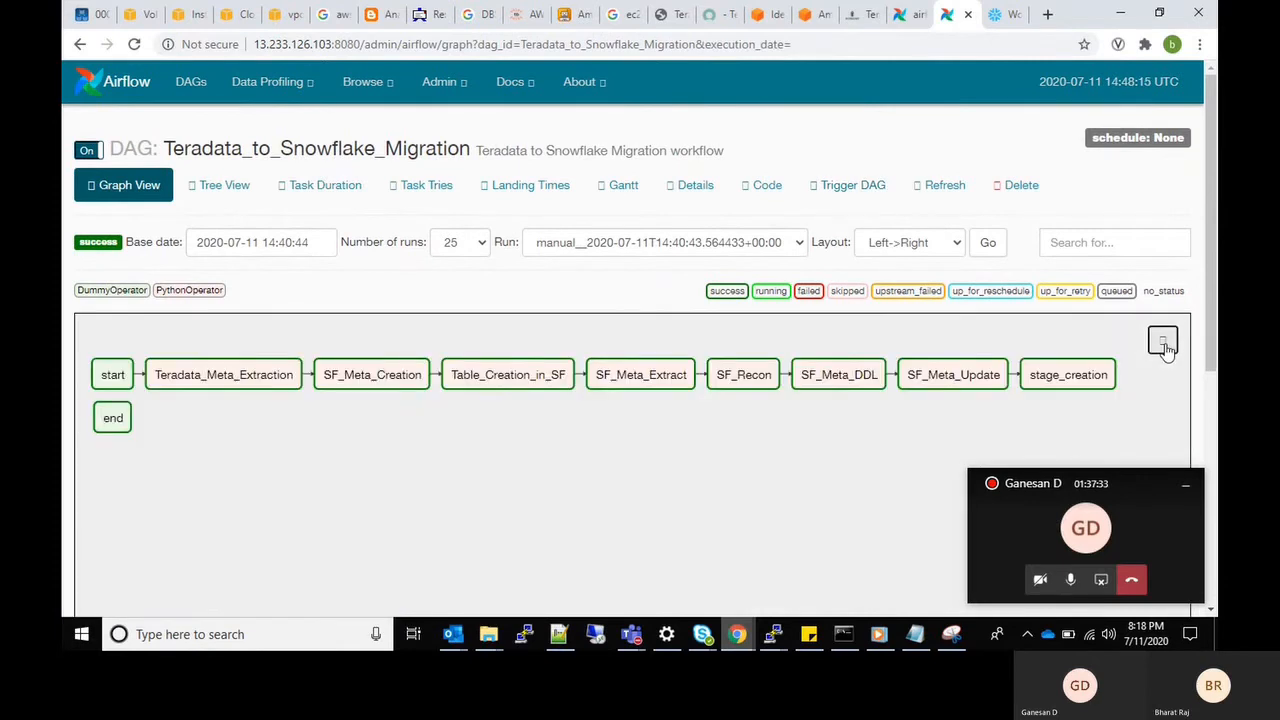
{"action": "mouse_move", "coordinate": [852, 184]}
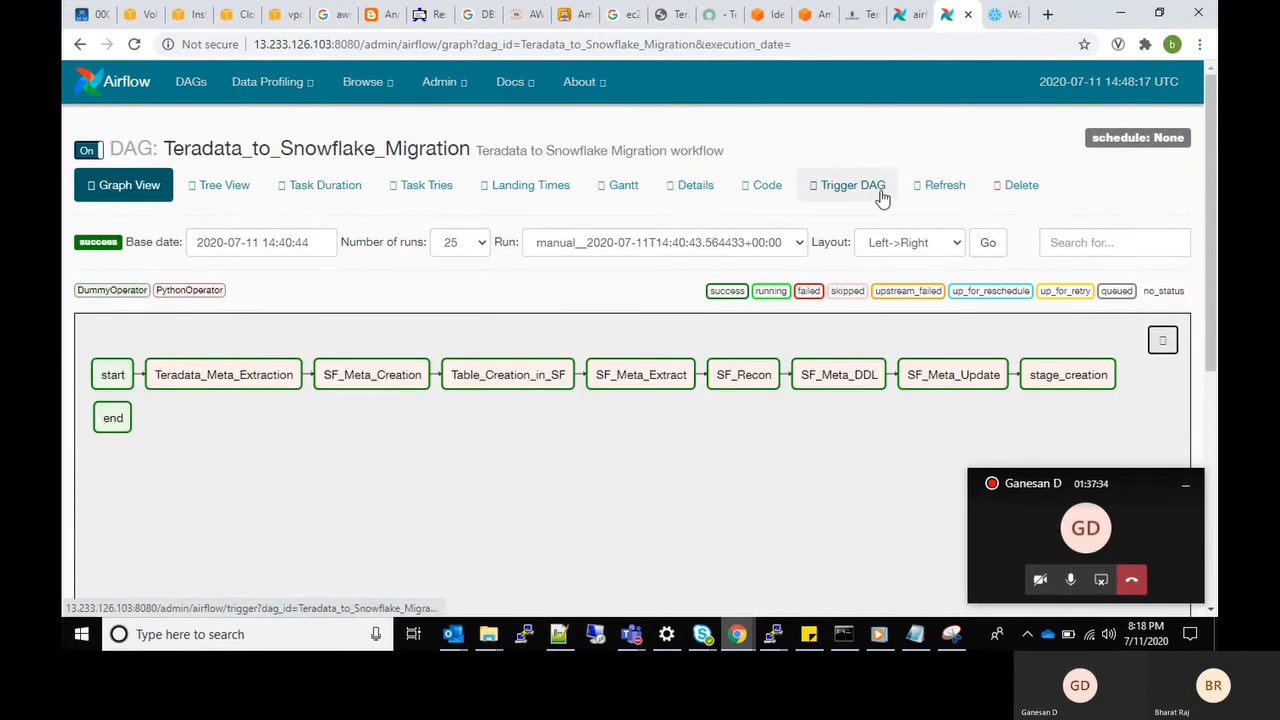
Step: Trigger a new manual run of the Teradata_to_Snowflake_Migration DAG
{"action": "left_click", "coordinate": [852, 184]}
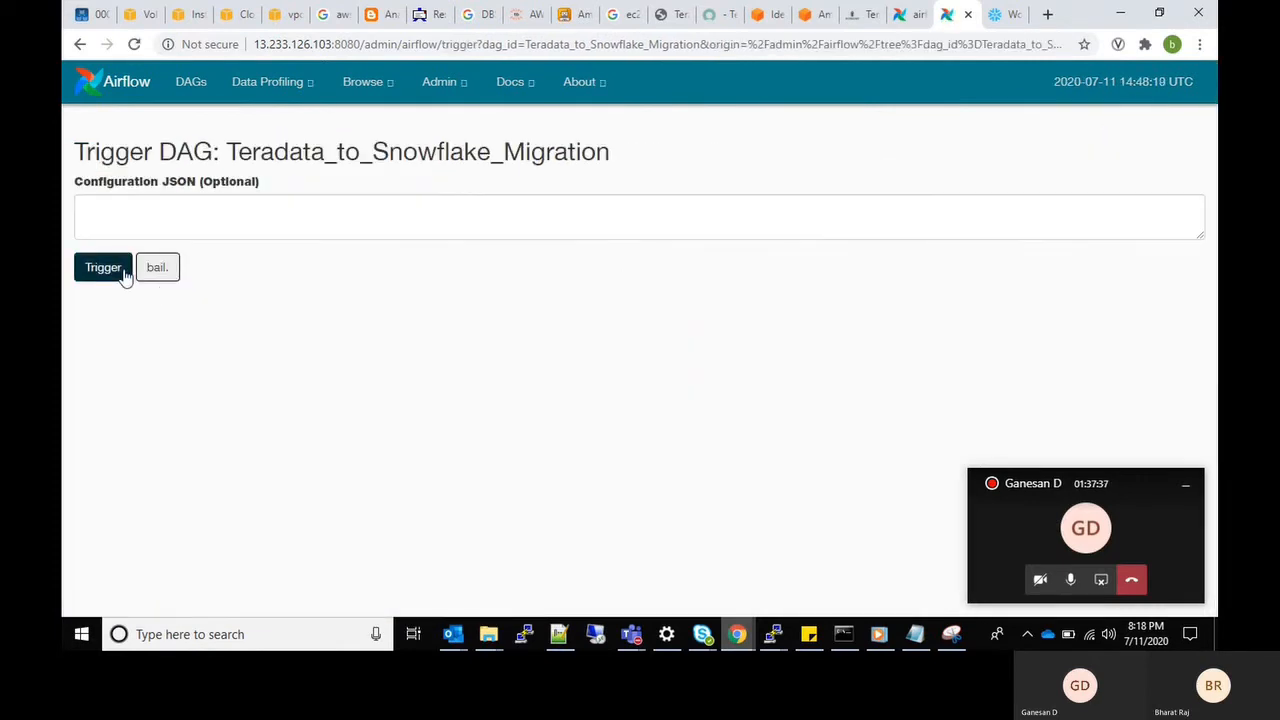
{"action": "left_click", "coordinate": [104, 268]}
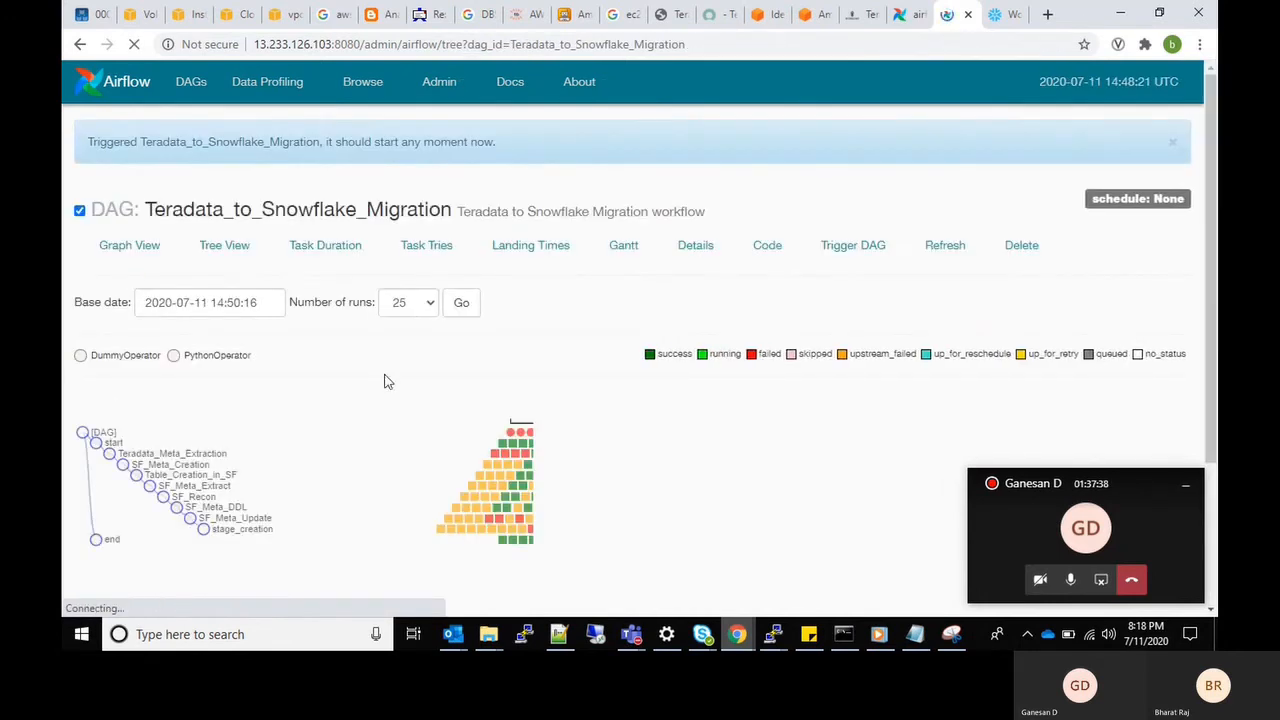
{"action": "left_click", "coordinate": [224, 246]}
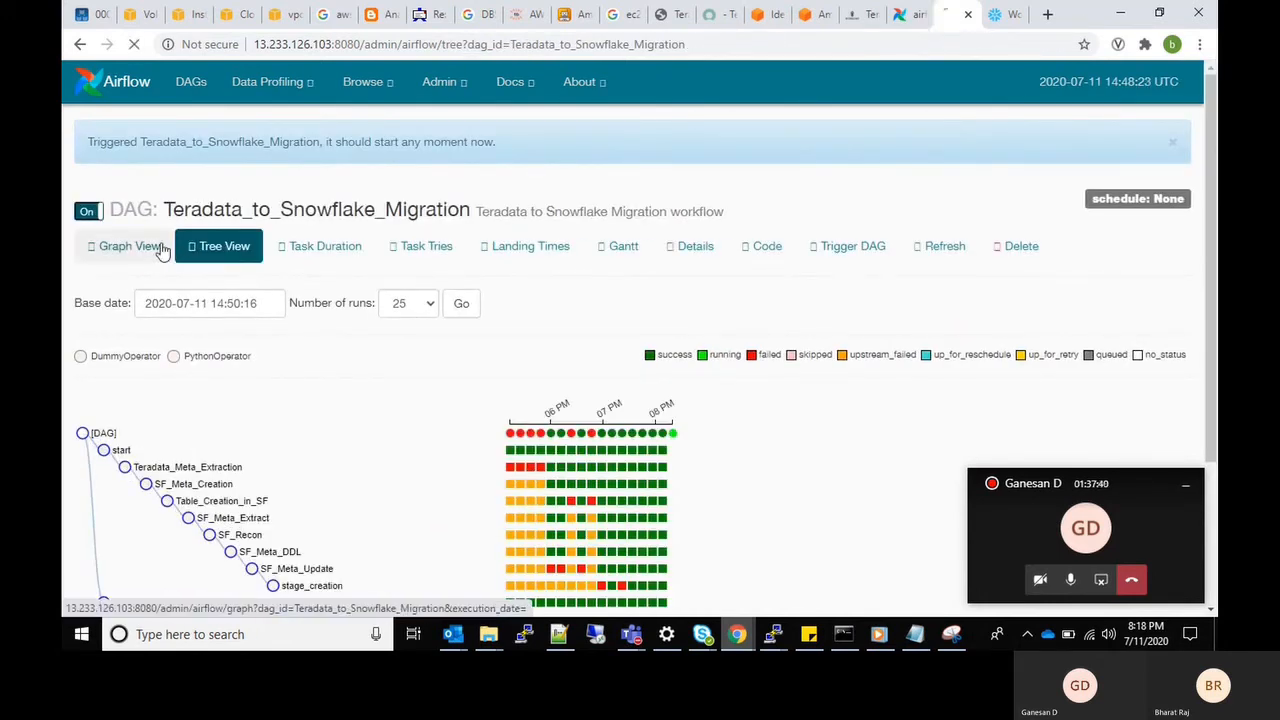
Step: Follow the new run's tasks in the graph and then in the task history tree
{"action": "left_click", "coordinate": [128, 246]}
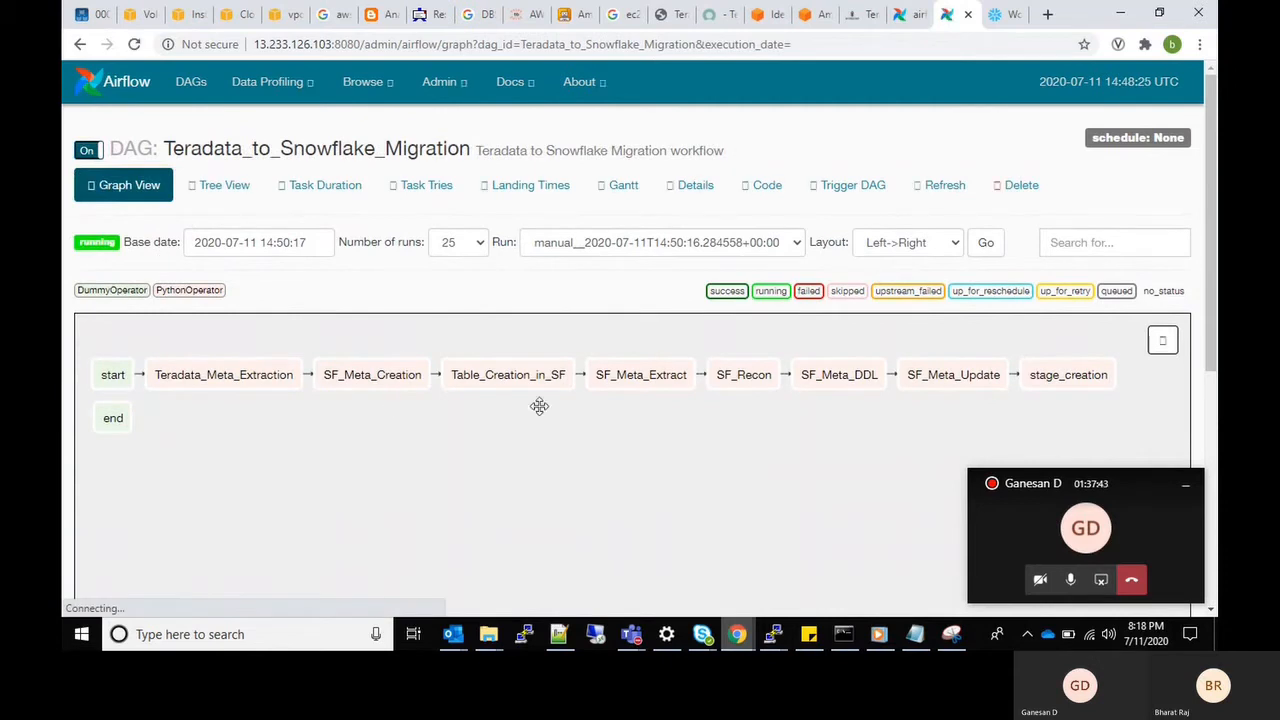
{"action": "left_click", "coordinate": [1164, 340]}
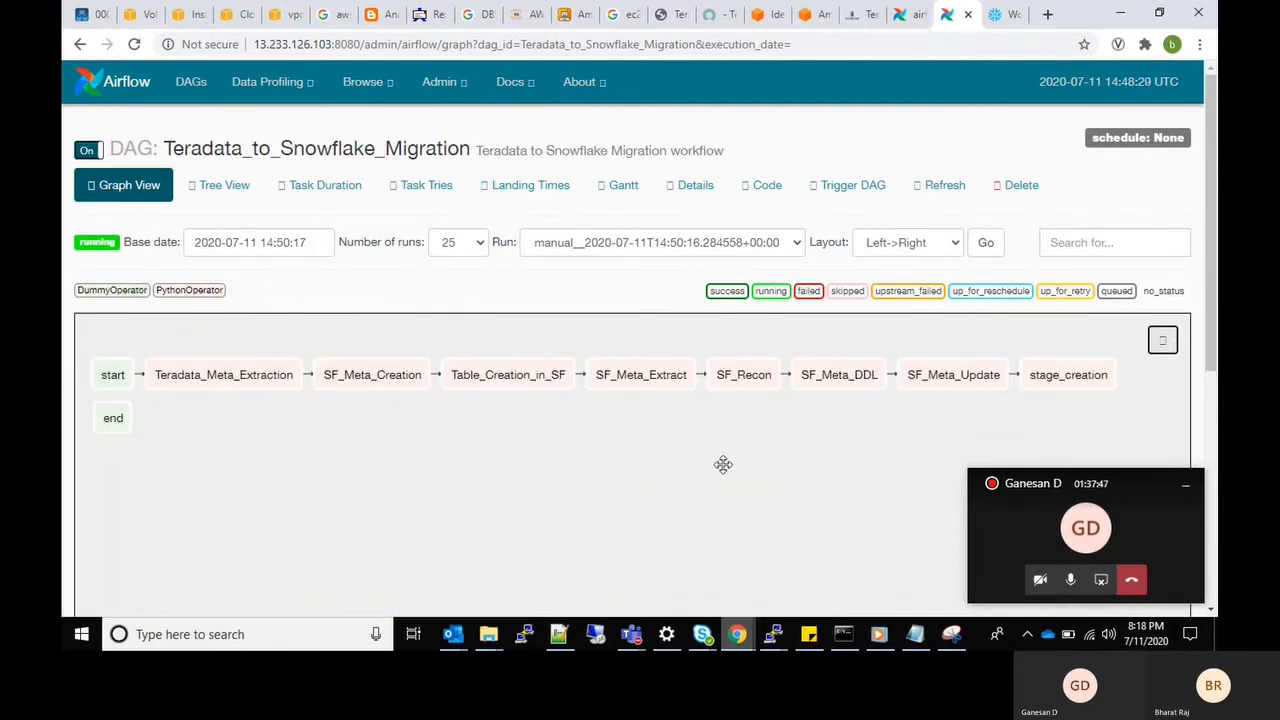
{"action": "mouse_move", "coordinate": [318, 184]}
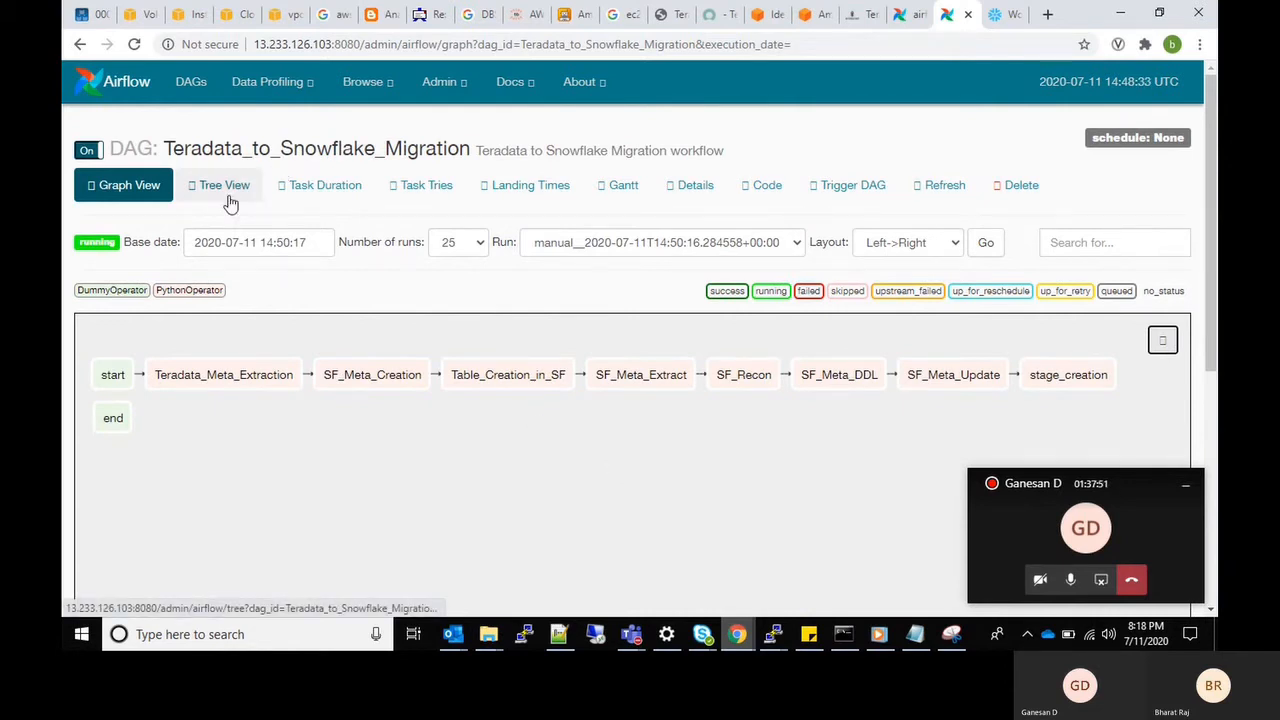
{"action": "left_click", "coordinate": [224, 184]}
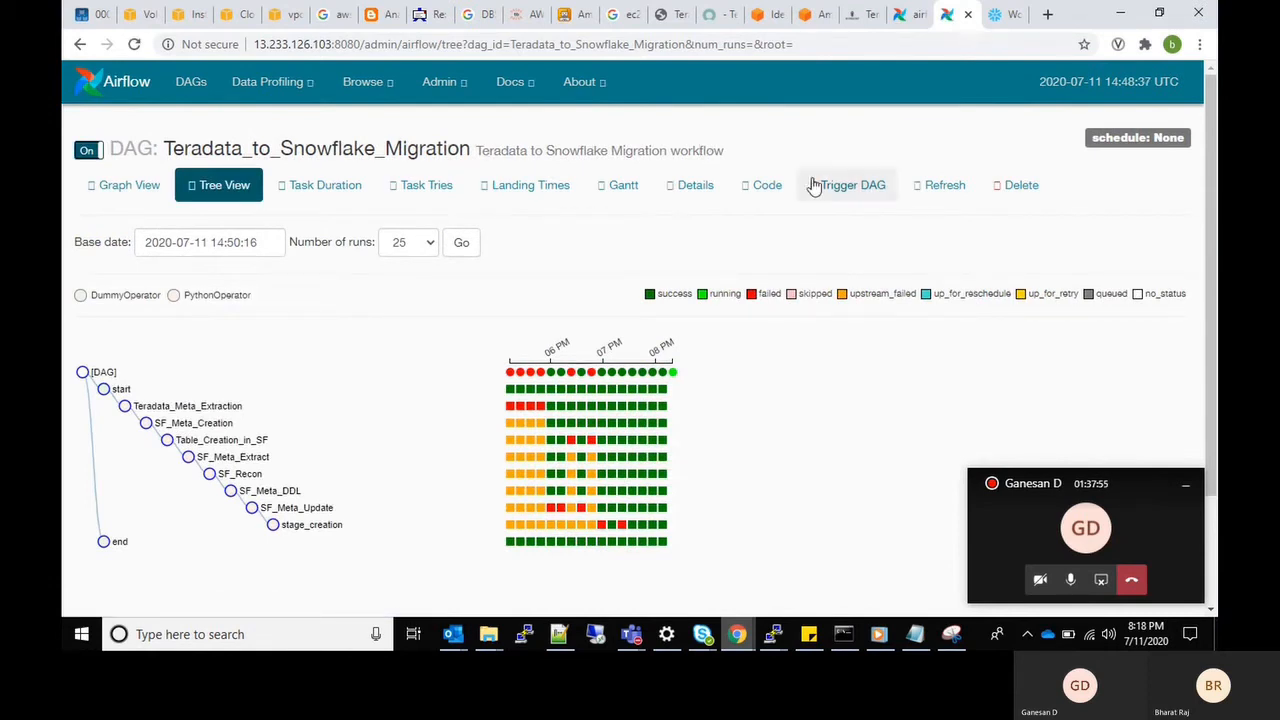
Step: Refresh the running DAG so the graph reveals extract and load tasks for product, order_hdr, customer and order_dtl
{"action": "left_click", "coordinate": [694, 184]}
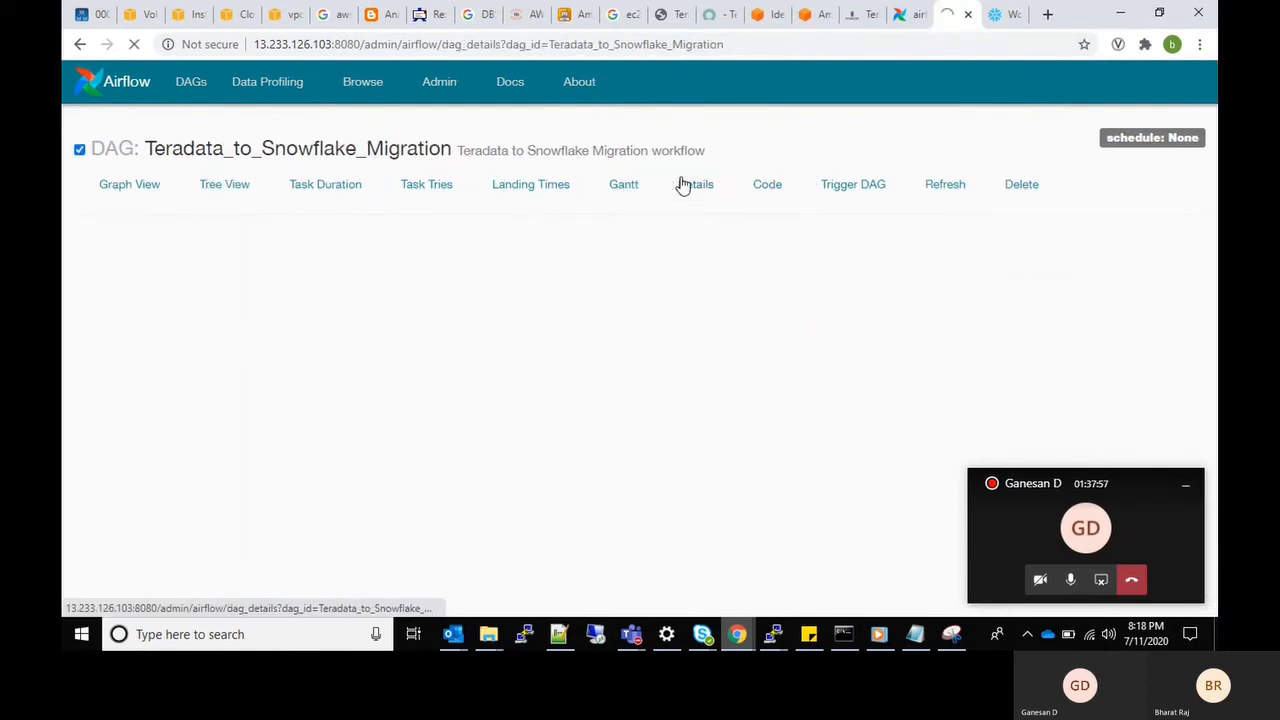
{"action": "left_click", "coordinate": [694, 184]}
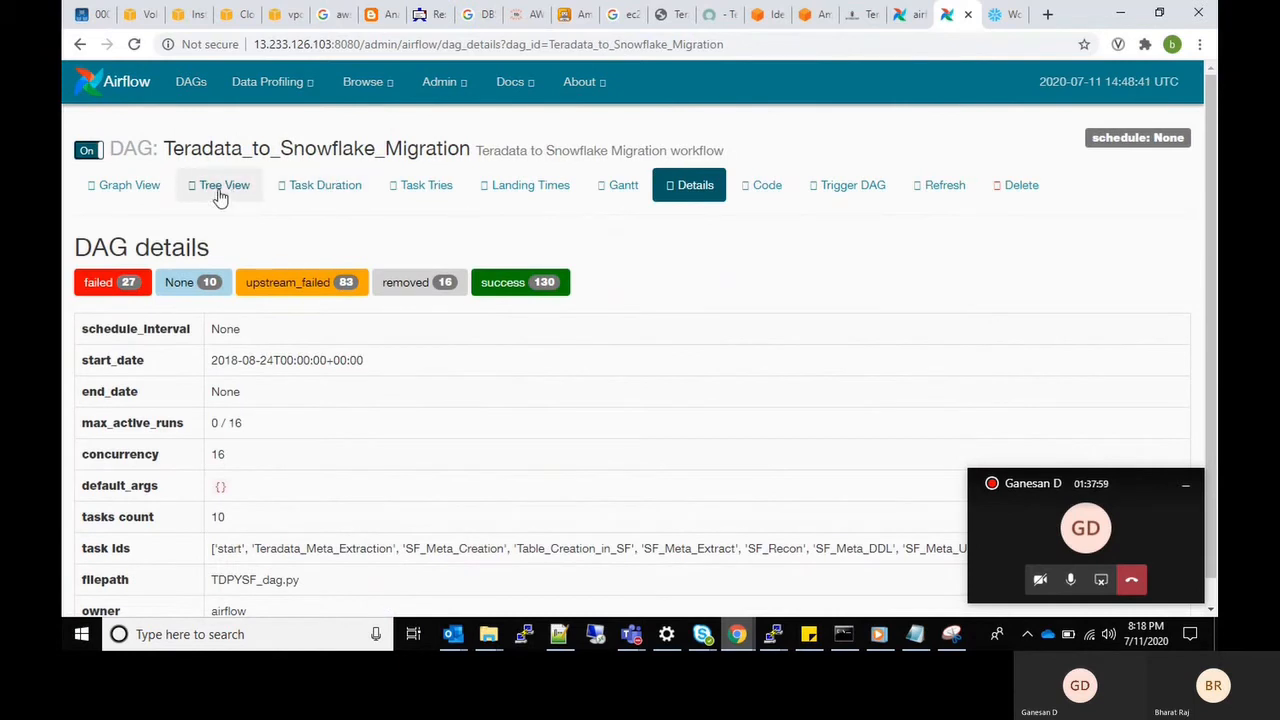
{"action": "left_click", "coordinate": [128, 184]}
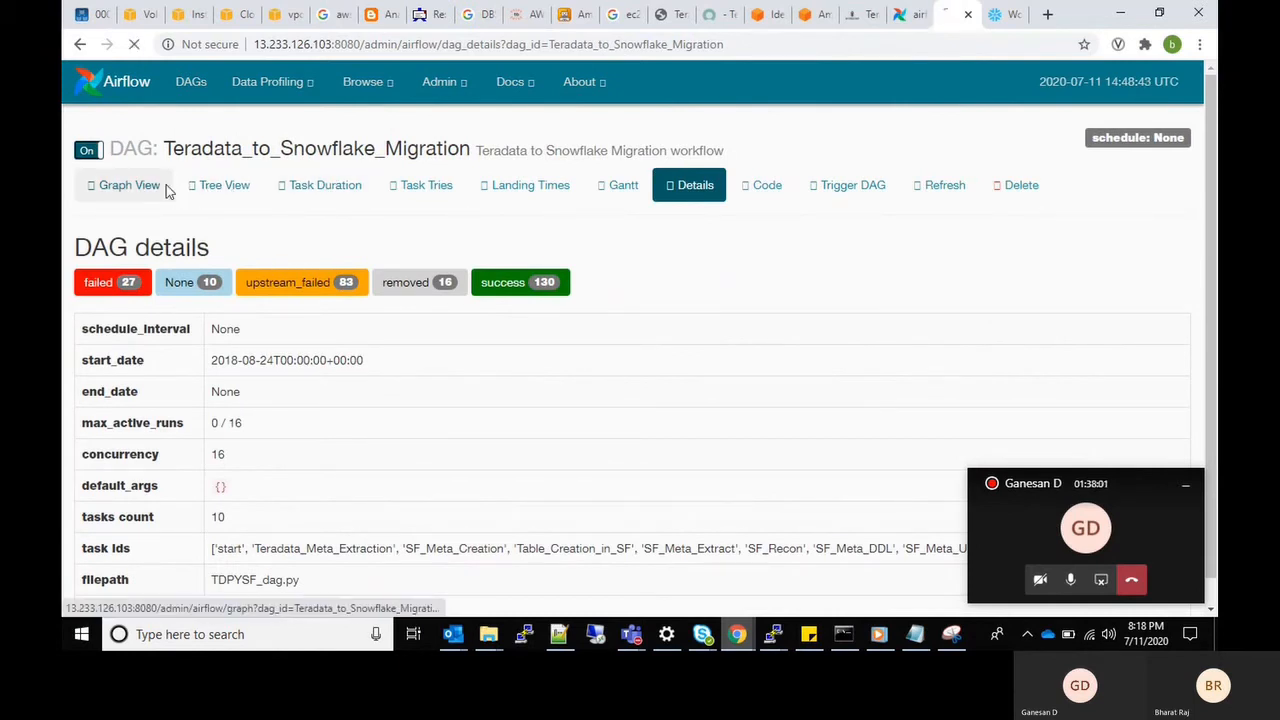
{"action": "left_click", "coordinate": [128, 184]}
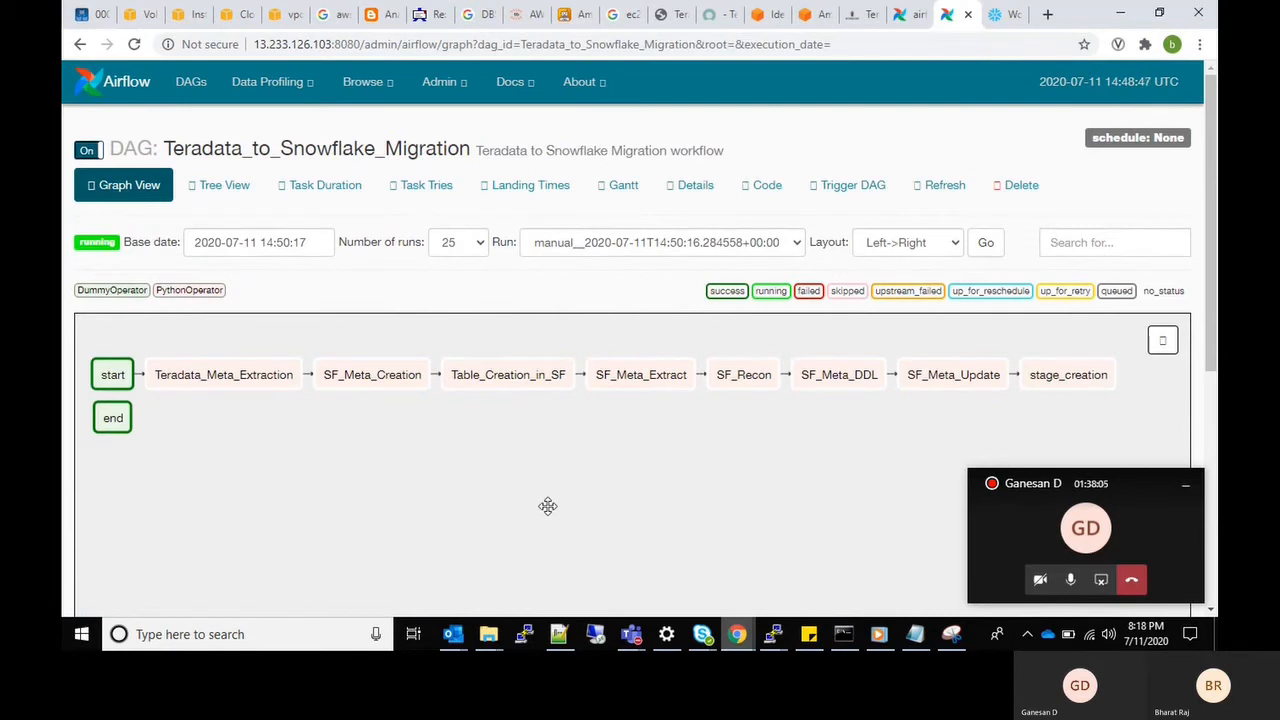
{"action": "mouse_move", "coordinate": [942, 448]}
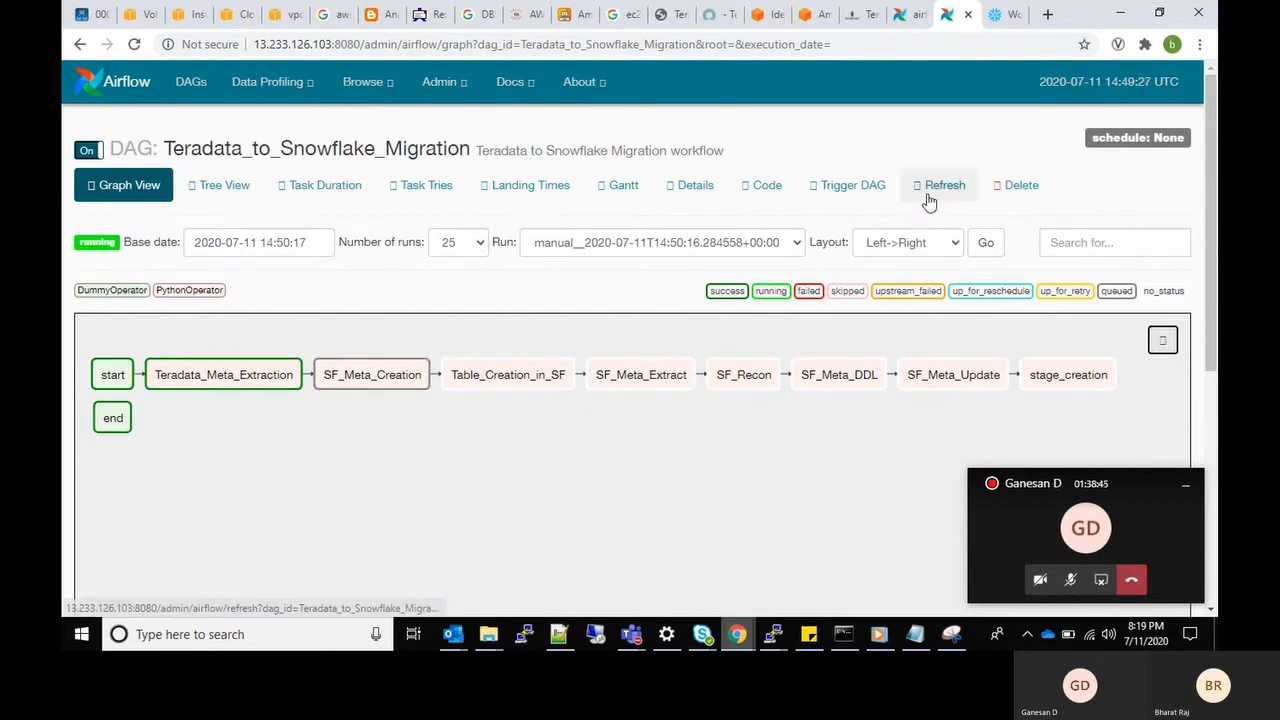
{"action": "left_click", "coordinate": [944, 184]}
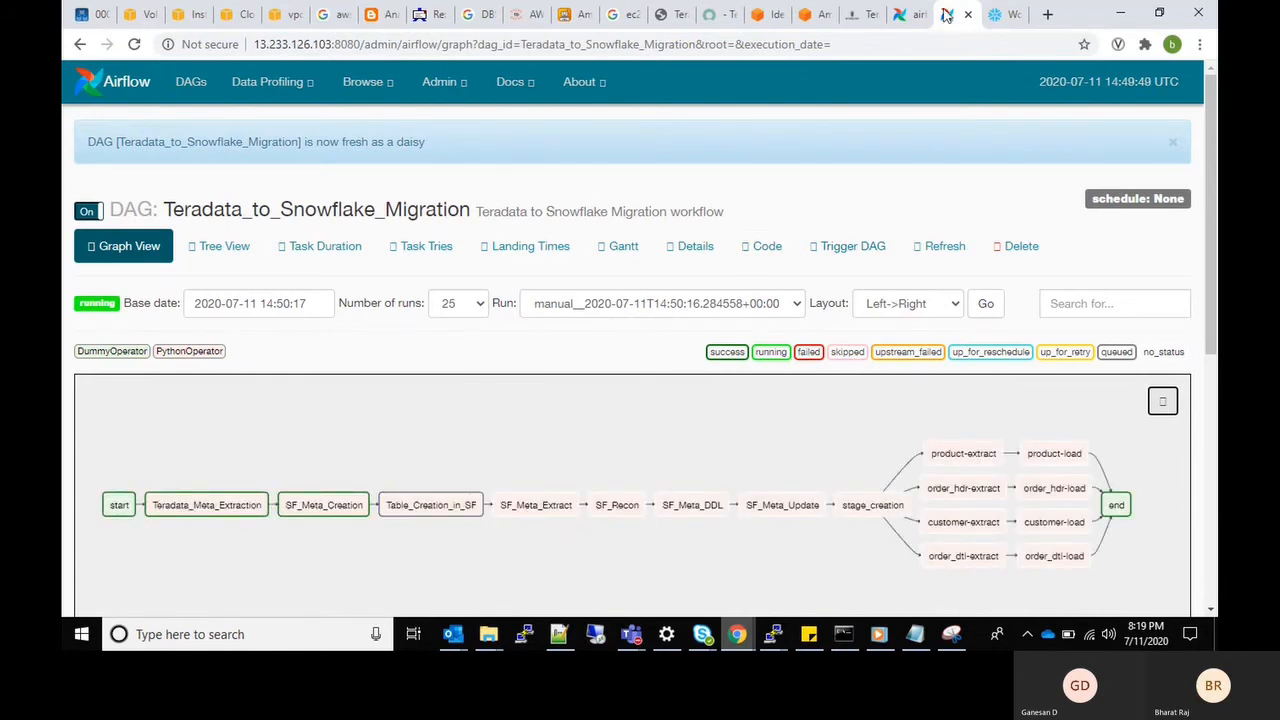
Step: Show CUSTOMER, ORDER_DTL, ORDER_HDR and PRODUCT under MYDB PUBLIC and run 'select * from customer;'
{"action": "left_click", "coordinate": [992, 14]}
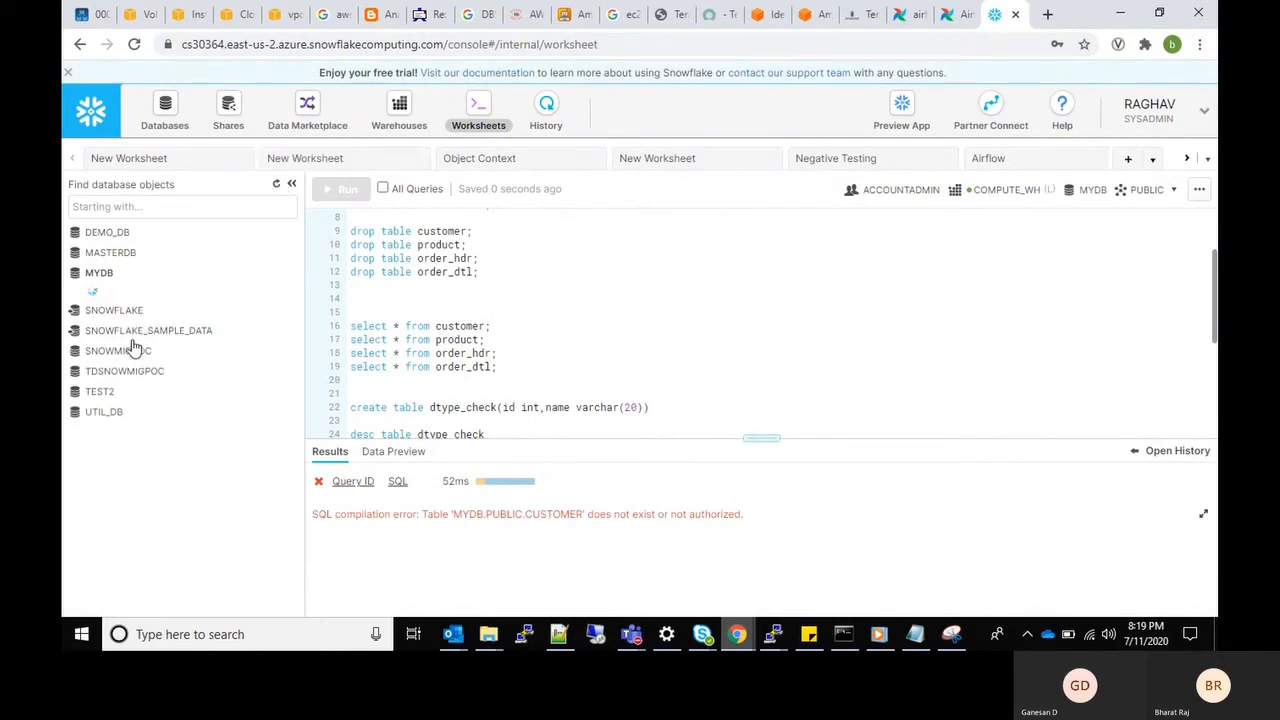
{"action": "left_click", "coordinate": [98, 272]}
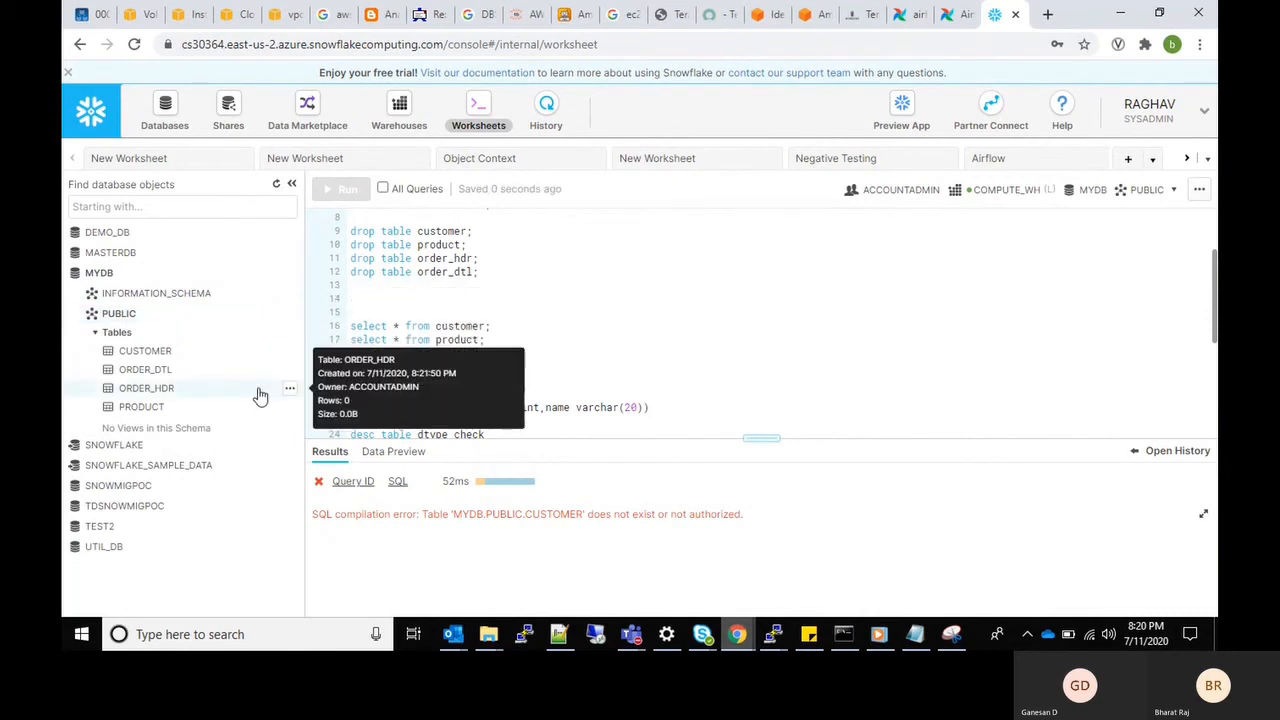
{"action": "mouse_move", "coordinate": [538, 340]}
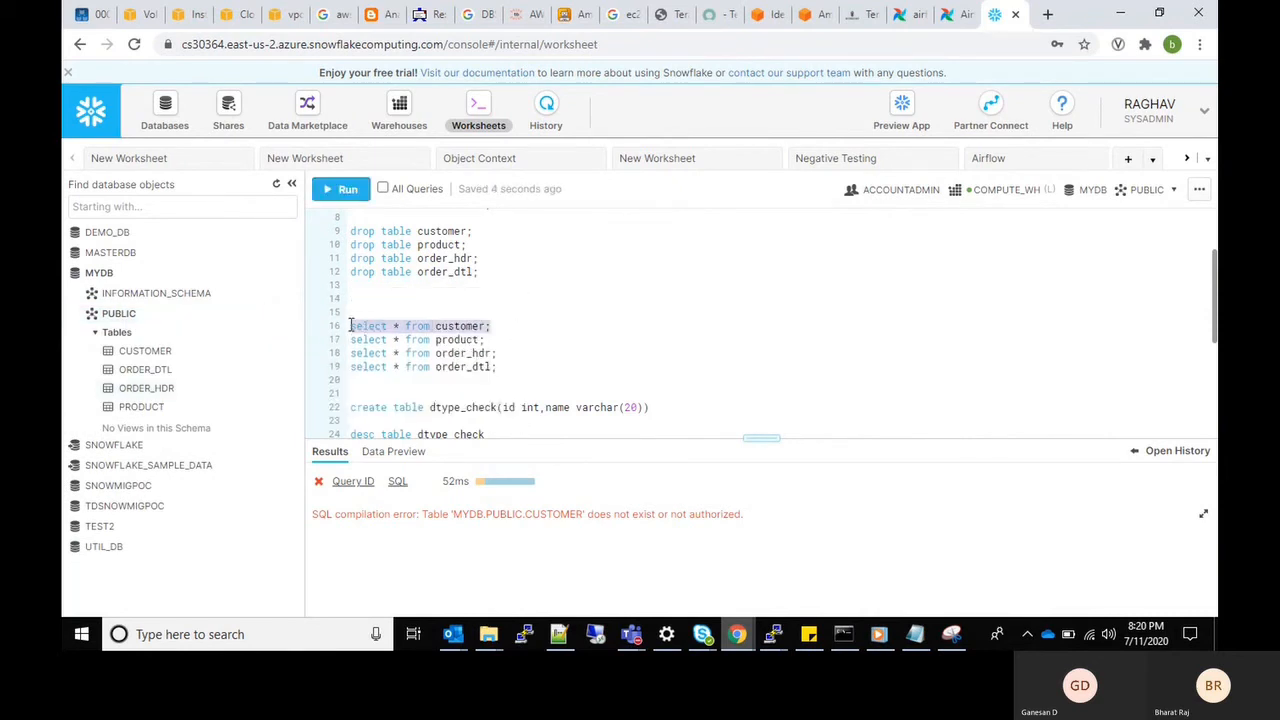
{"action": "left_click", "coordinate": [348, 188]}
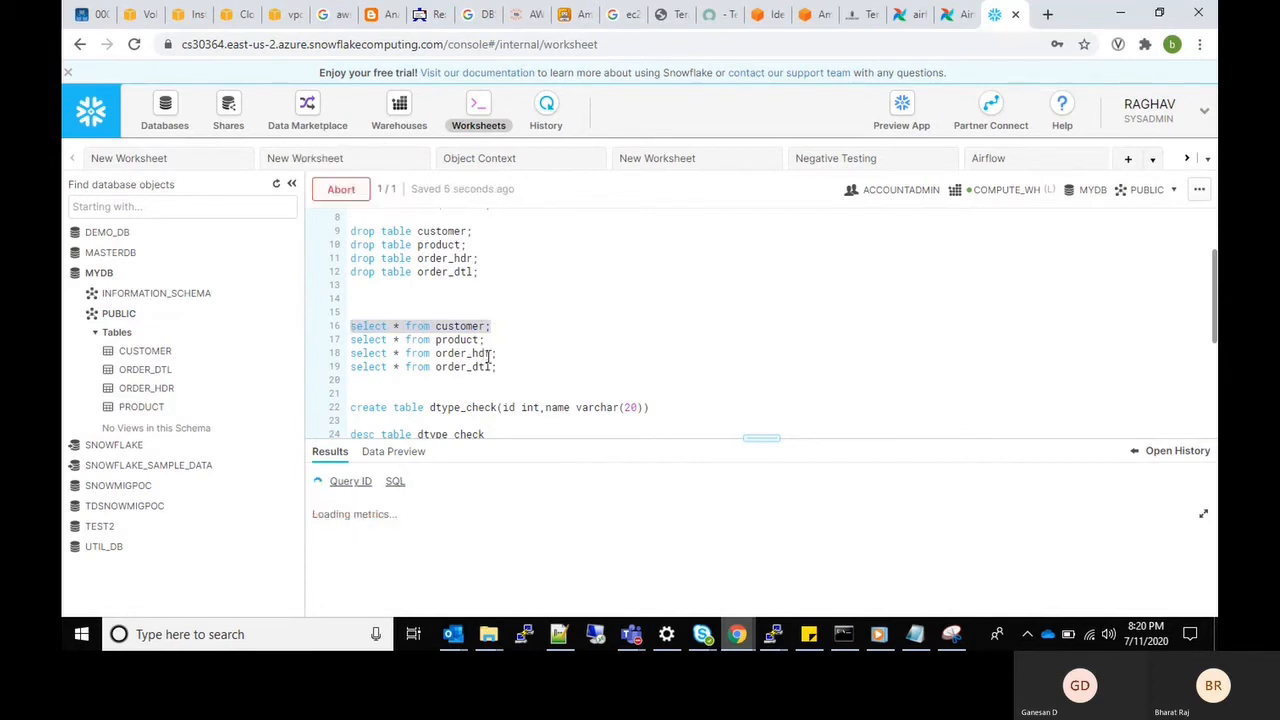
{"action": "mouse_move", "coordinate": [596, 524]}
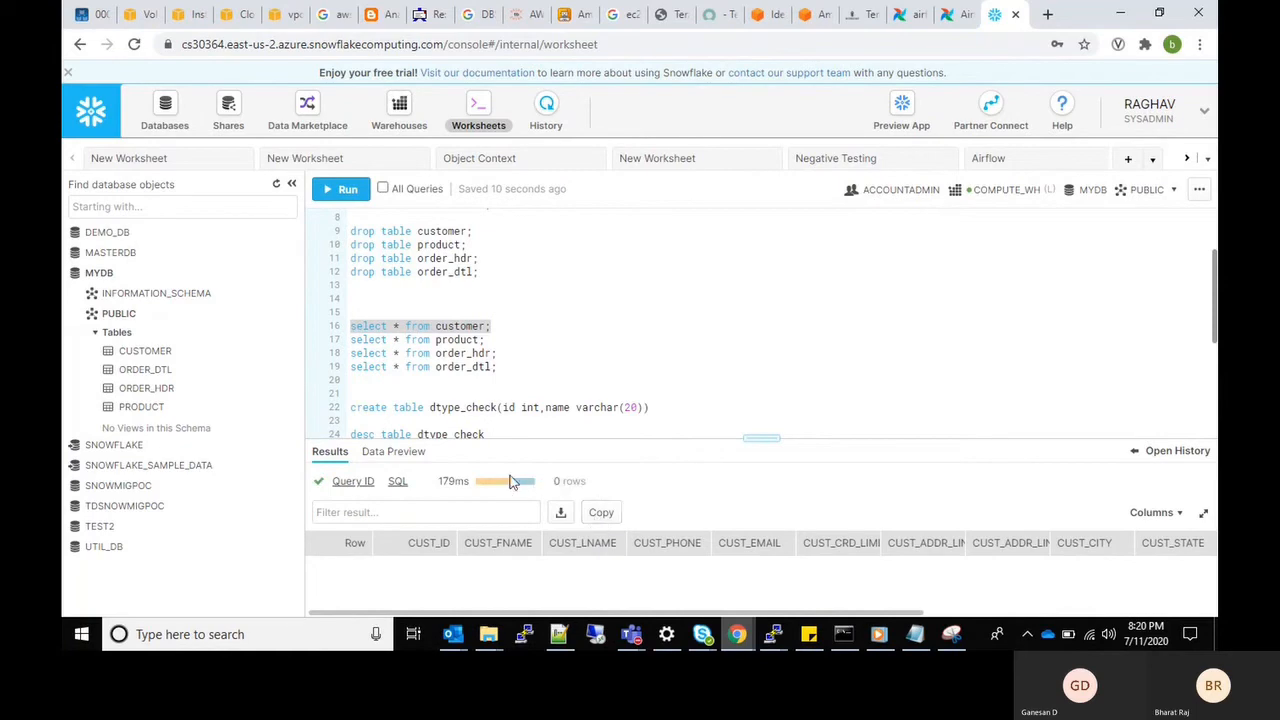
{"action": "mouse_move", "coordinate": [940, 36]}
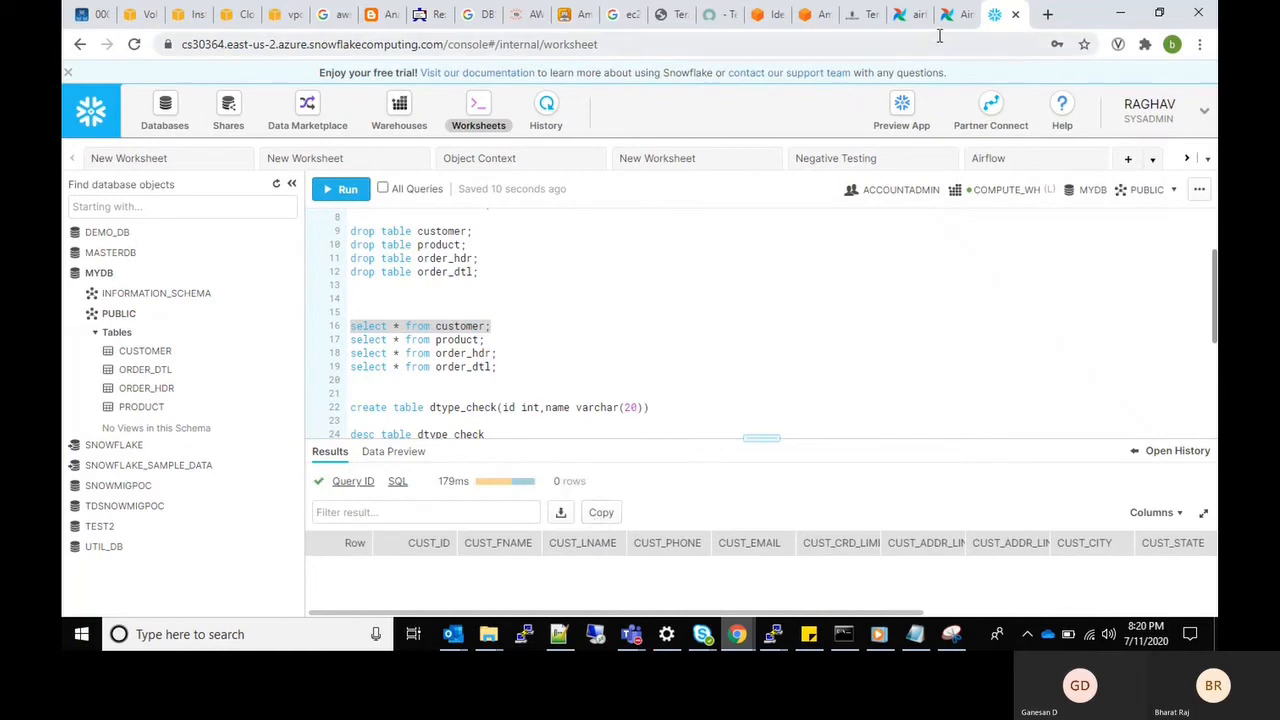
Step: Refresh the migration graph so all tasks, including the four loads, show as succeeded
{"action": "left_click", "coordinate": [910, 14]}
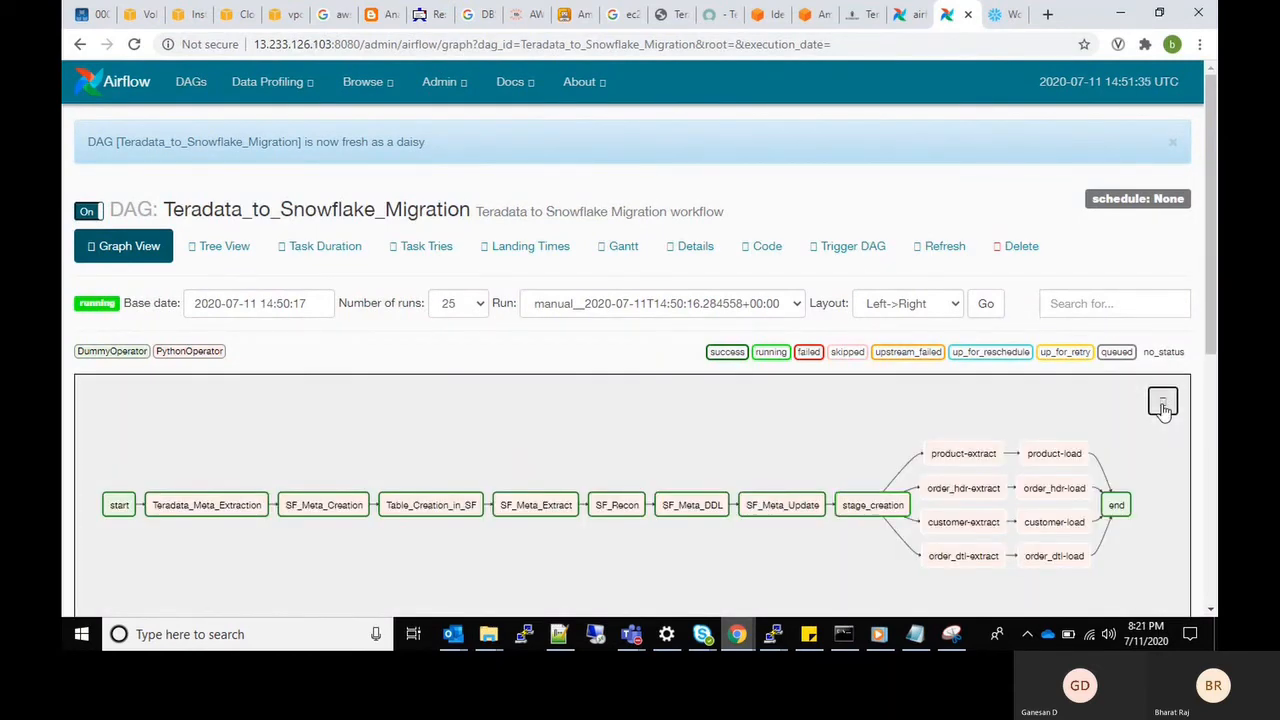
{"action": "left_click", "coordinate": [1162, 400]}
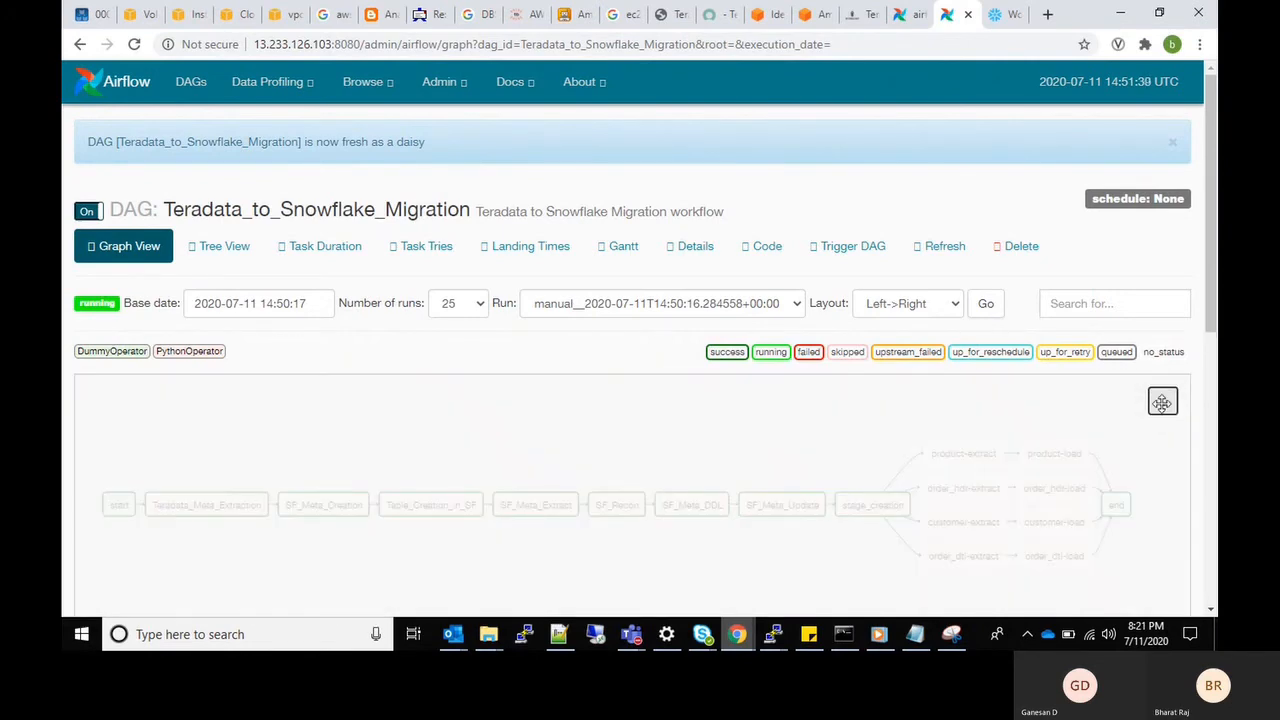
{"action": "left_click", "coordinate": [1162, 400]}
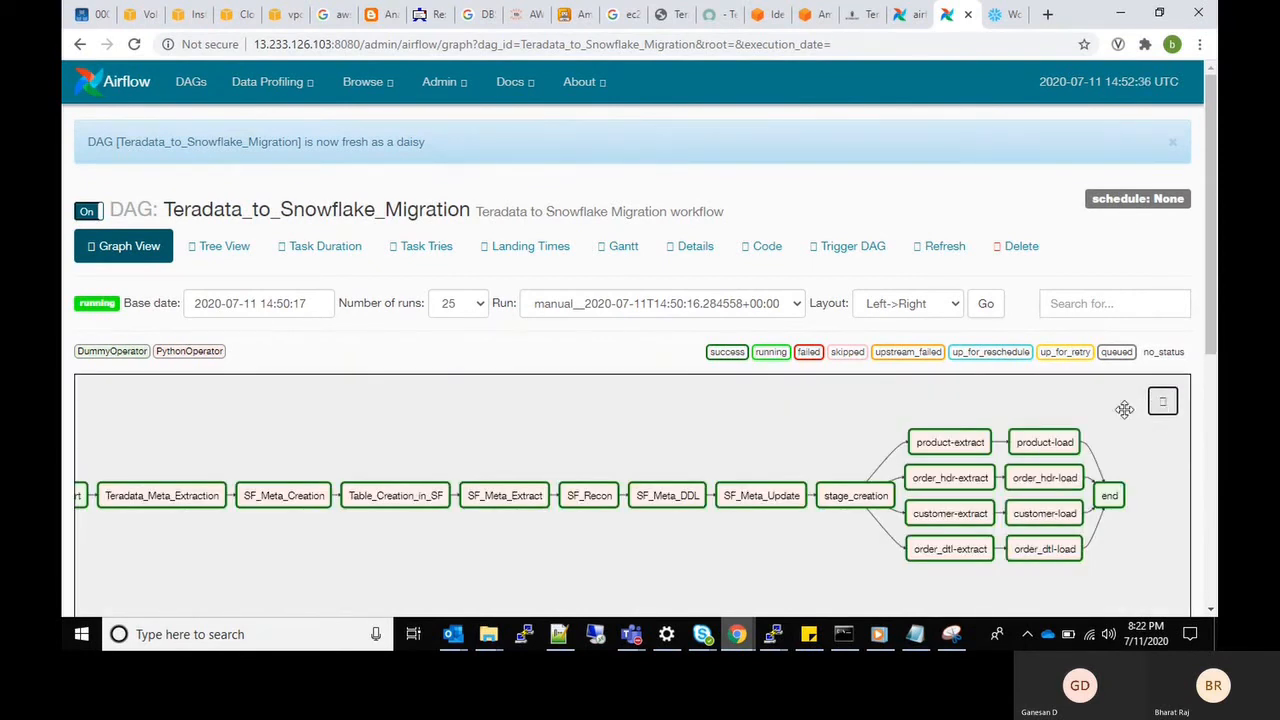
{"action": "mouse_move", "coordinate": [1044, 442]}
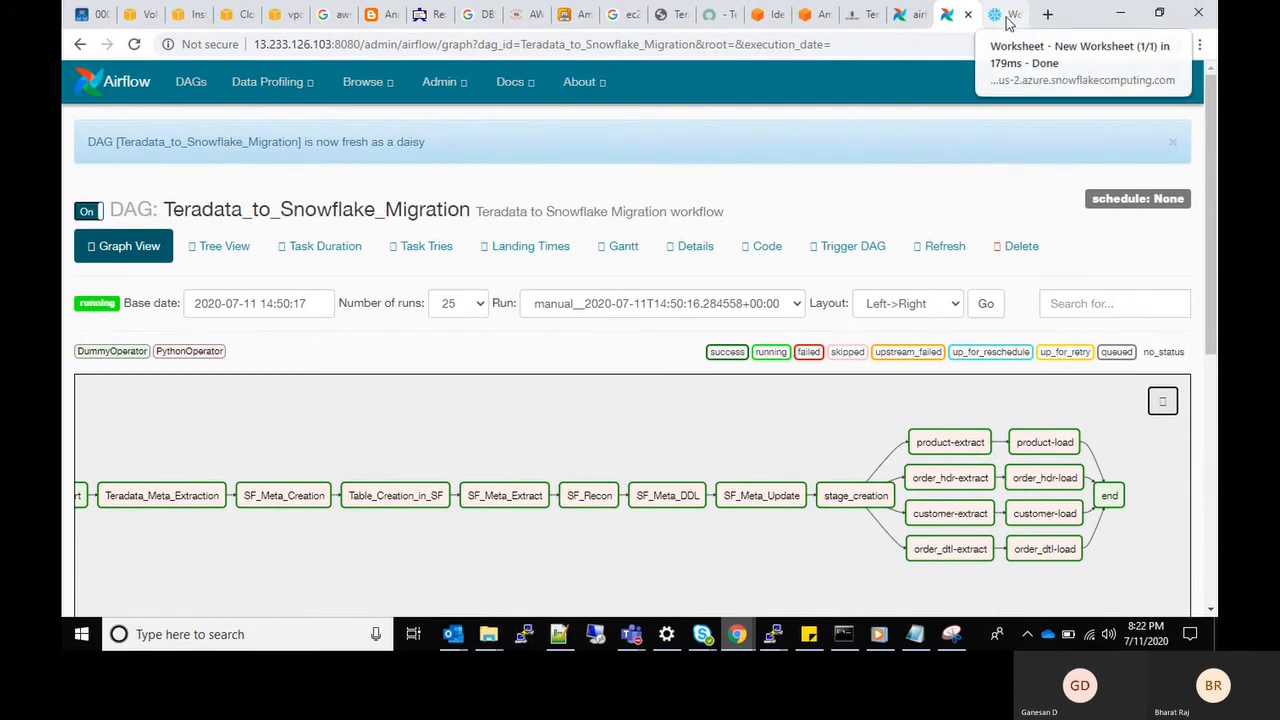
Step: Run the customer and product select queries, each returning 12,500 rows
{"action": "left_click", "coordinate": [1004, 14]}
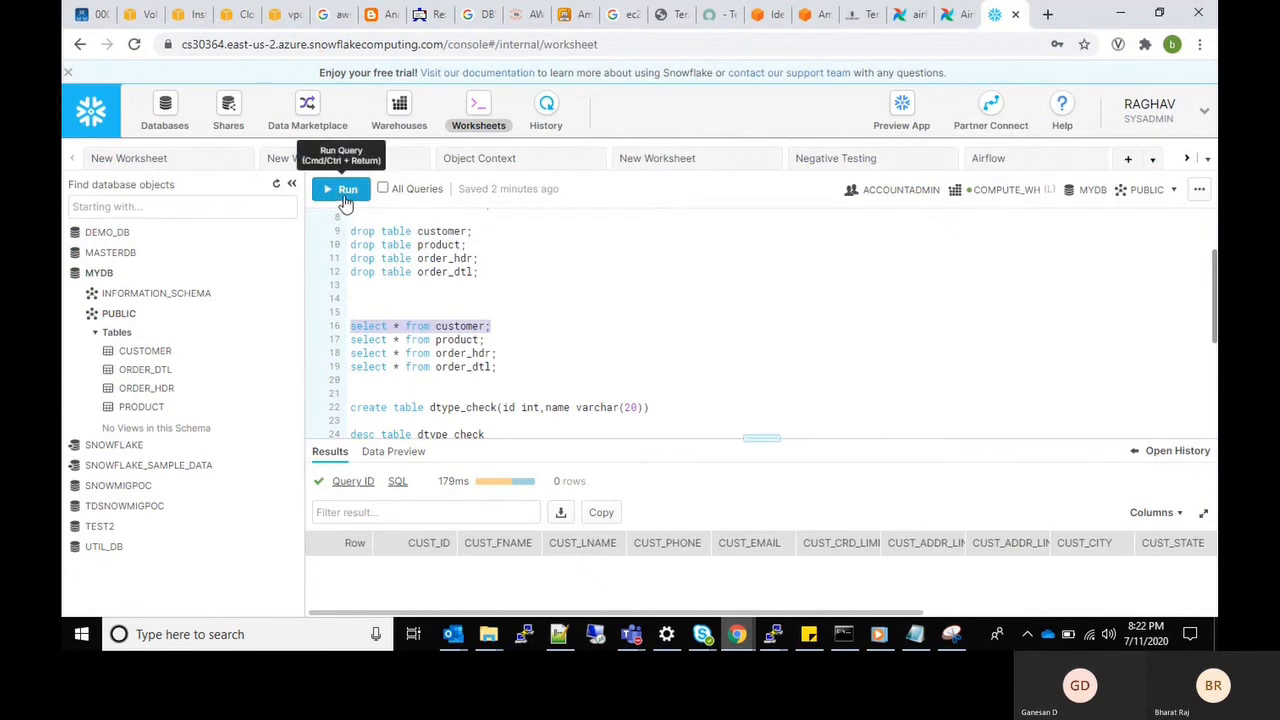
{"action": "left_click", "coordinate": [340, 188]}
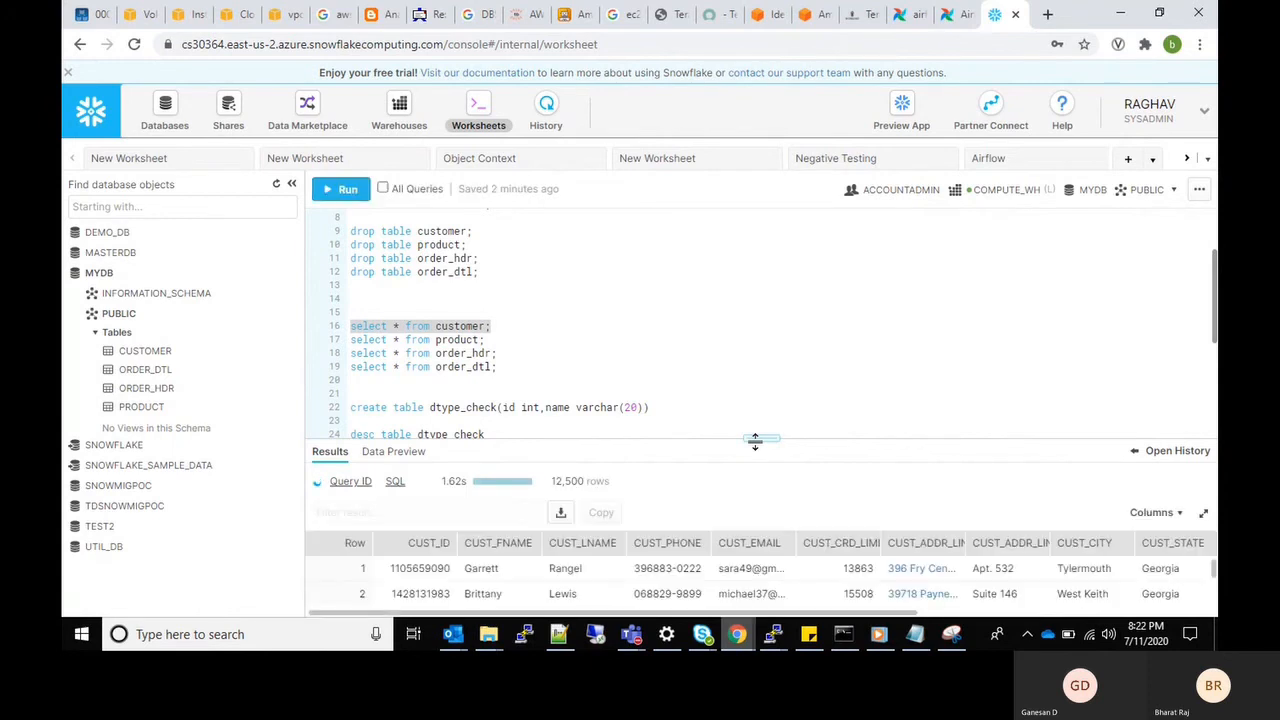
{"action": "left_click_drag", "start_coordinate": [756, 440], "coordinate": [756, 418]}
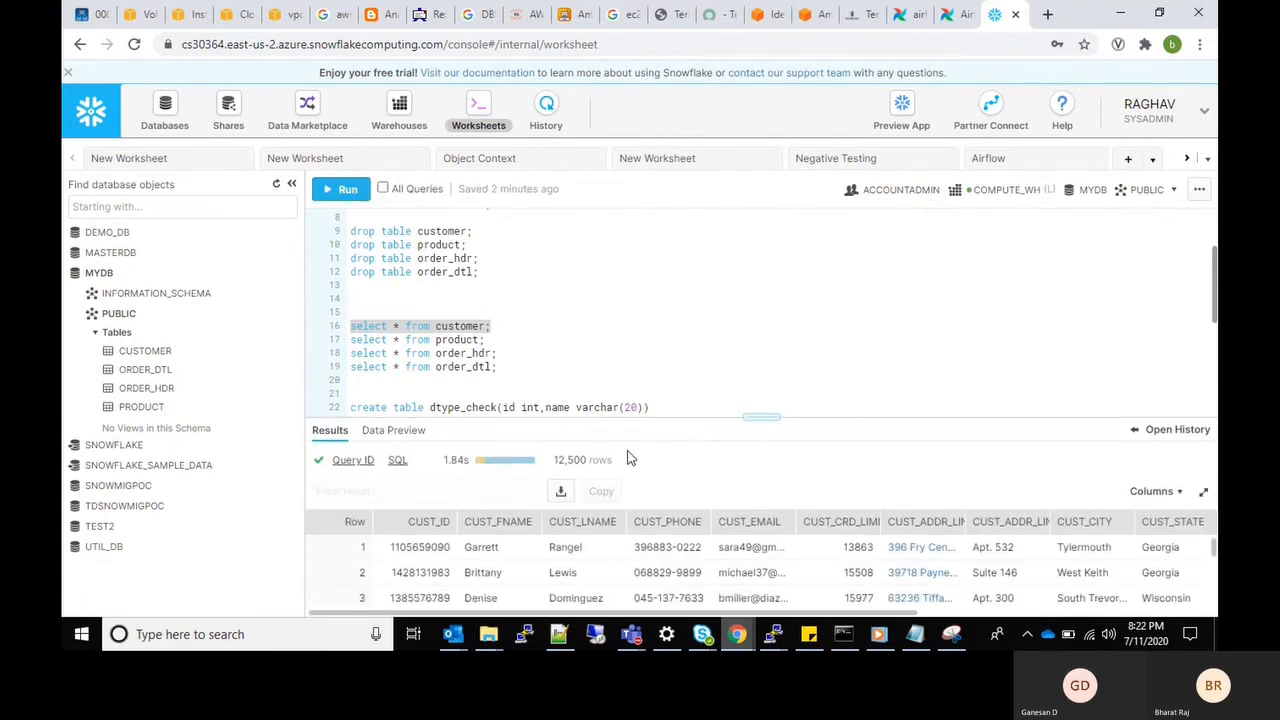
{"action": "double_click", "coordinate": [584, 458]}
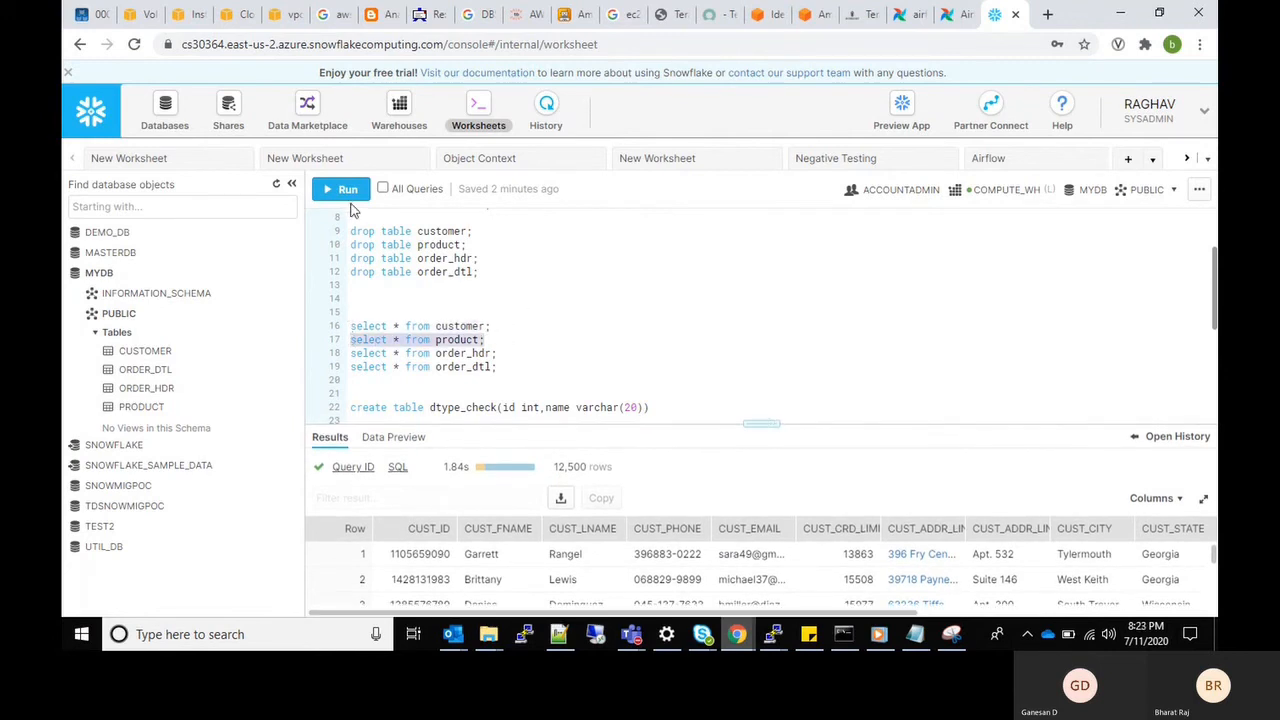
{"action": "left_click", "coordinate": [340, 188]}
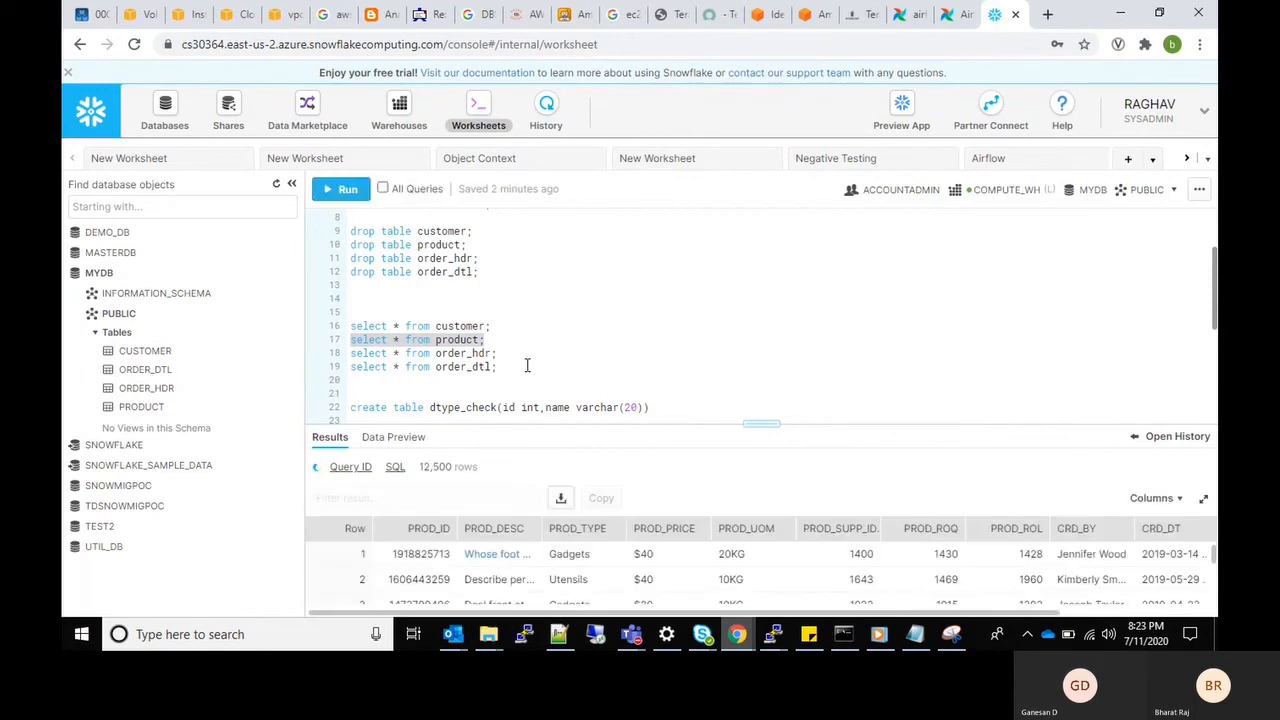
Step: Run the order_hdr and order_dtl select queries, each returning 12,500 rows
{"action": "left_click", "coordinate": [340, 188]}
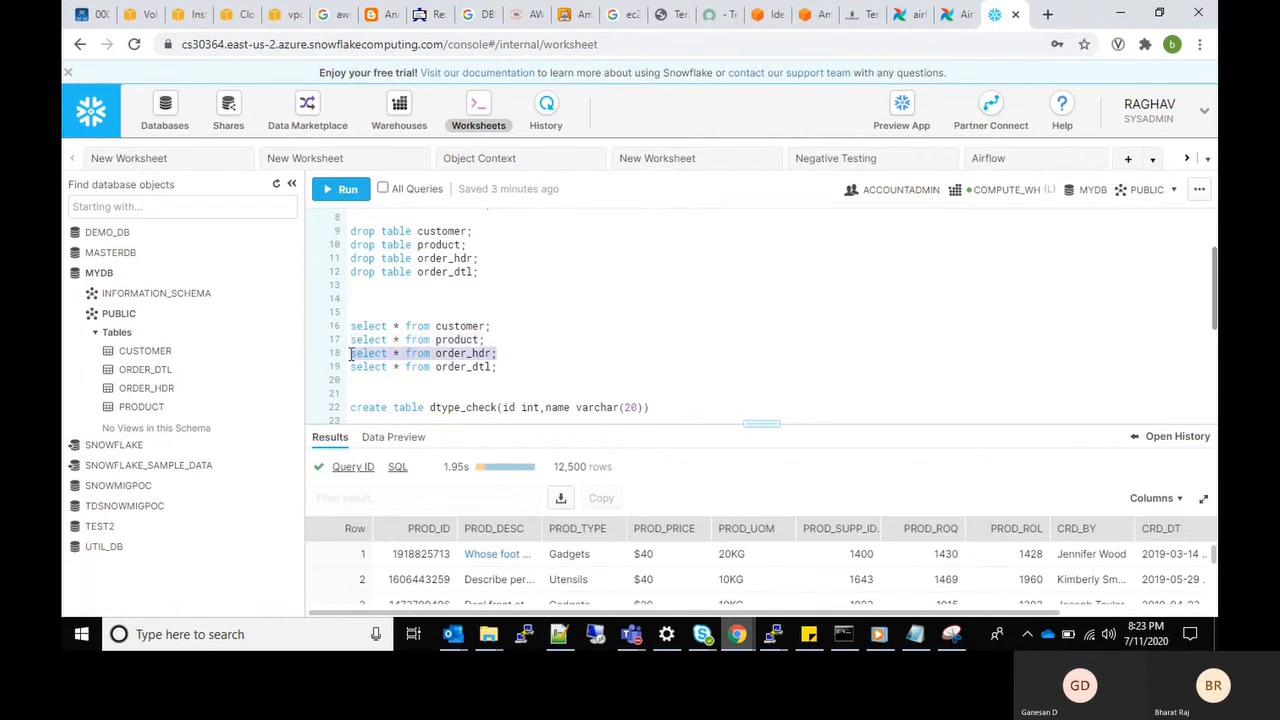
{"action": "left_click", "coordinate": [340, 188]}
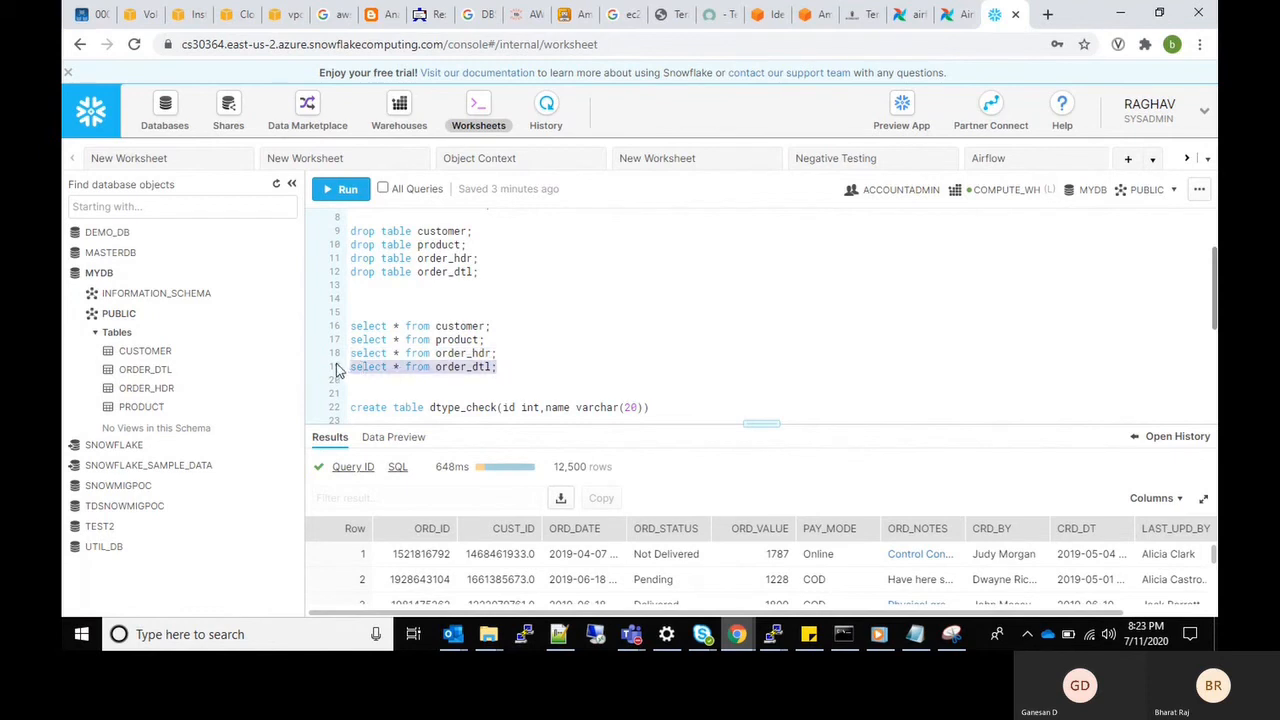
{"action": "mouse_move", "coordinate": [348, 188]}
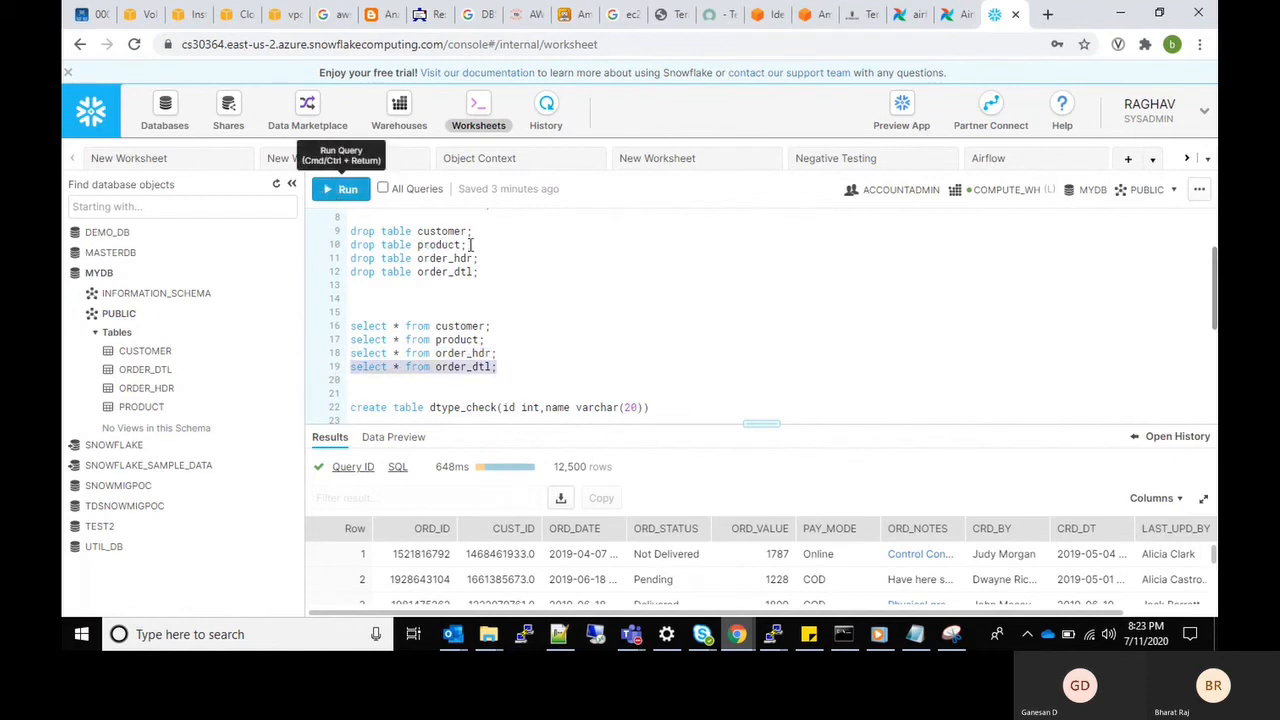
{"action": "left_click", "coordinate": [348, 188]}
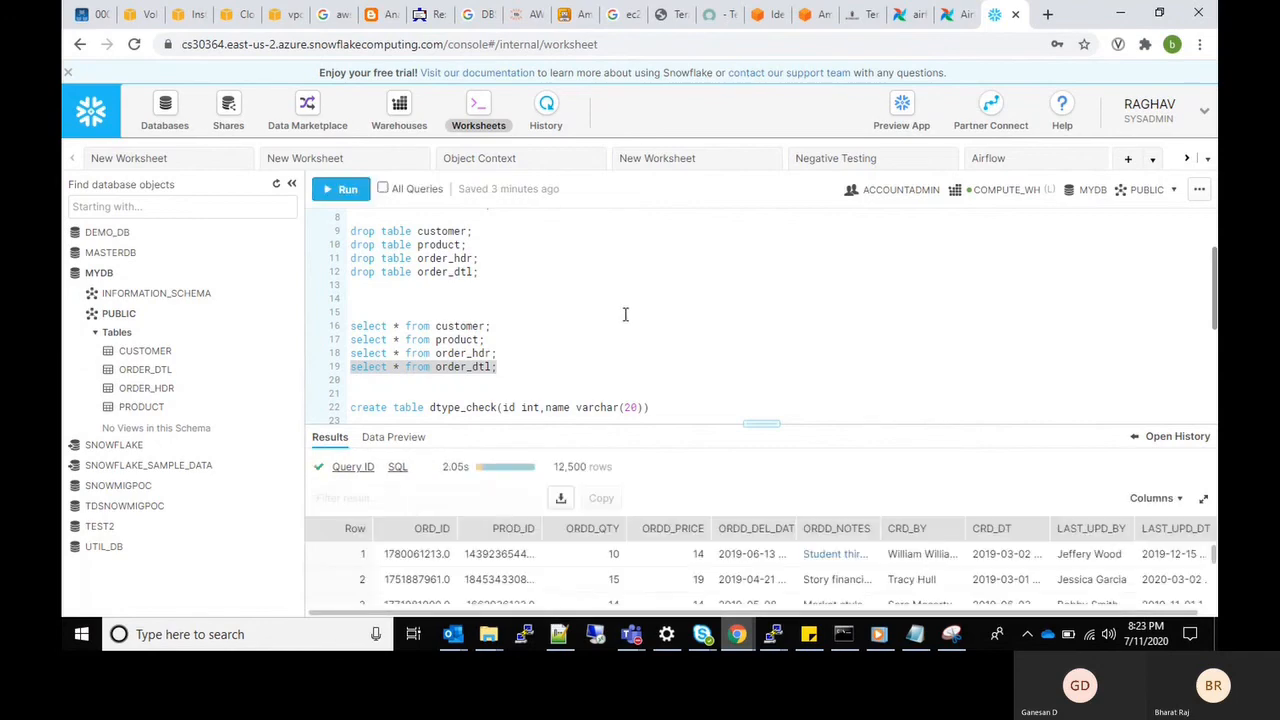
{"action": "mouse_move", "coordinate": [948, 24]}
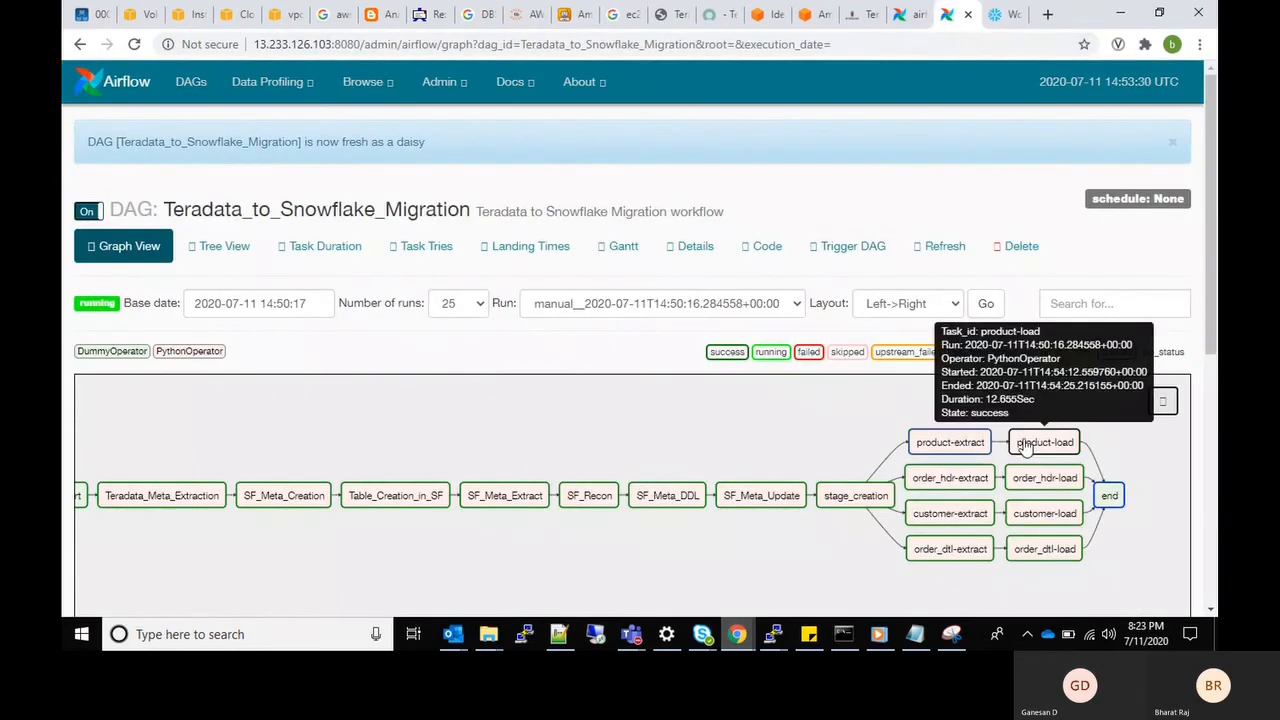
Step: View the succeeded product-load task instance's log
{"action": "left_click", "coordinate": [1044, 442]}
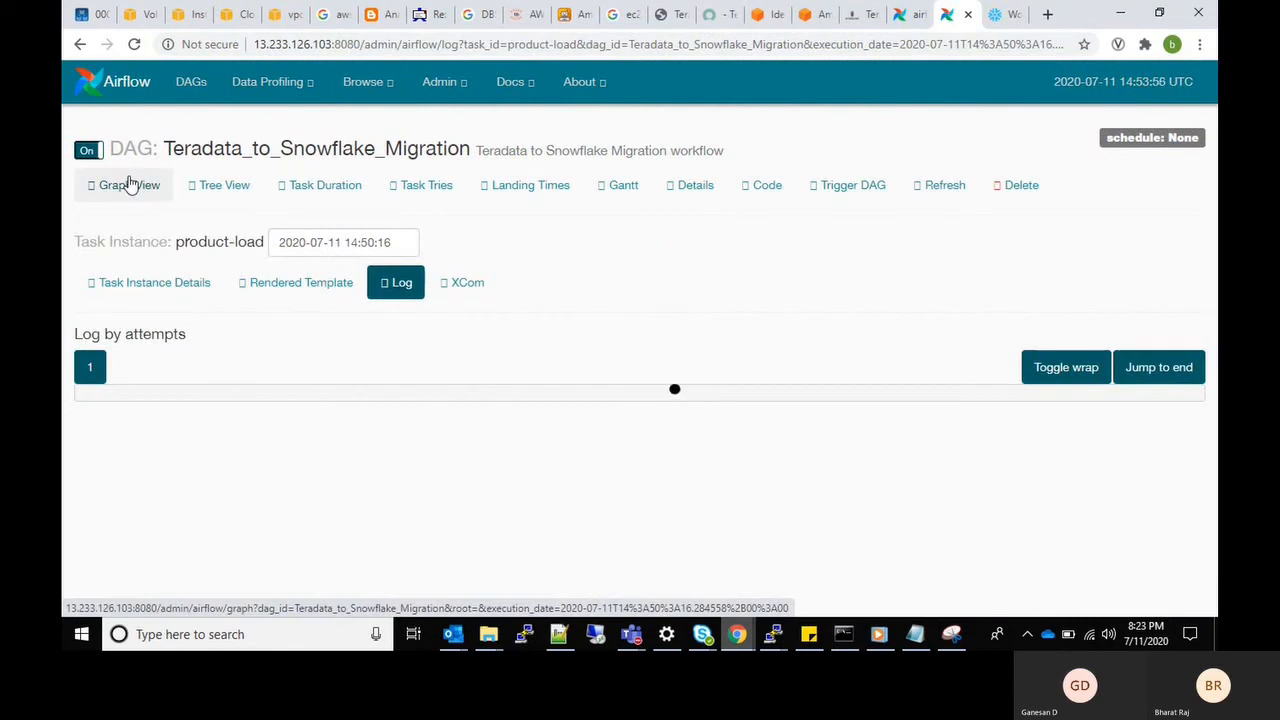